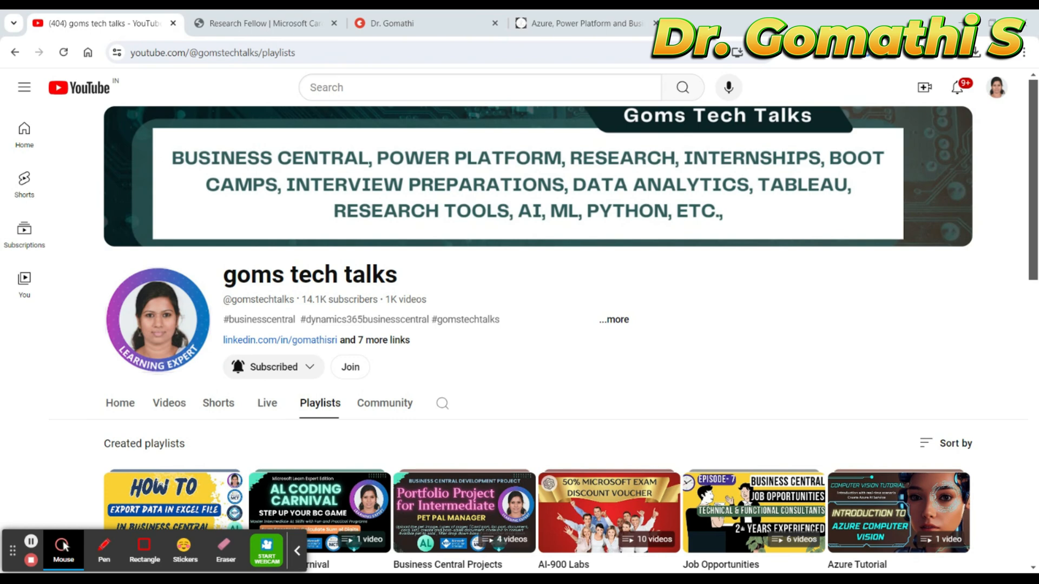
Step: Circle the Skill-up playlist in red and scroll to the end of the playlists page
drag(431, 493, 610, 504)
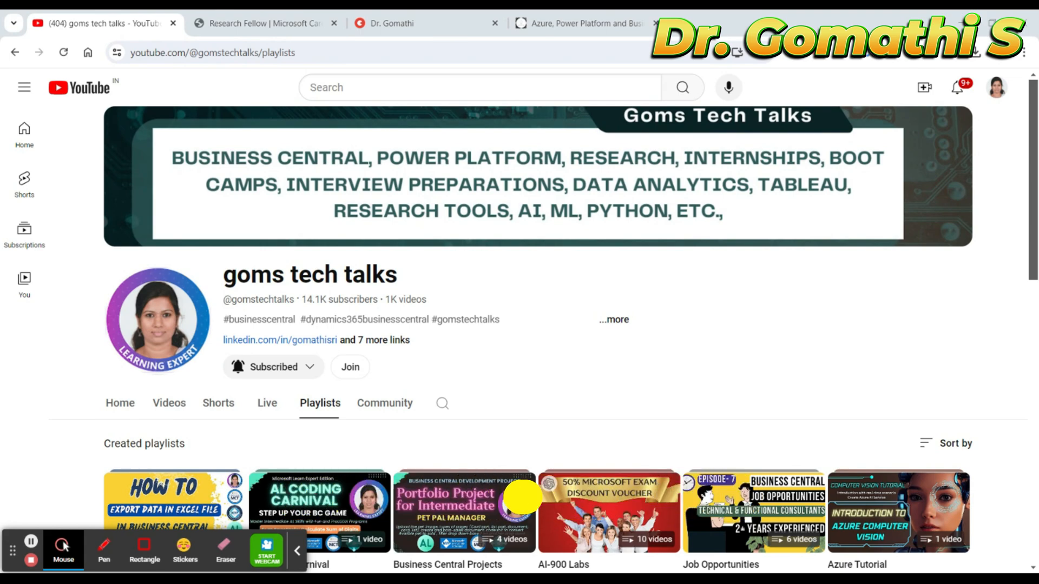
click(104, 552)
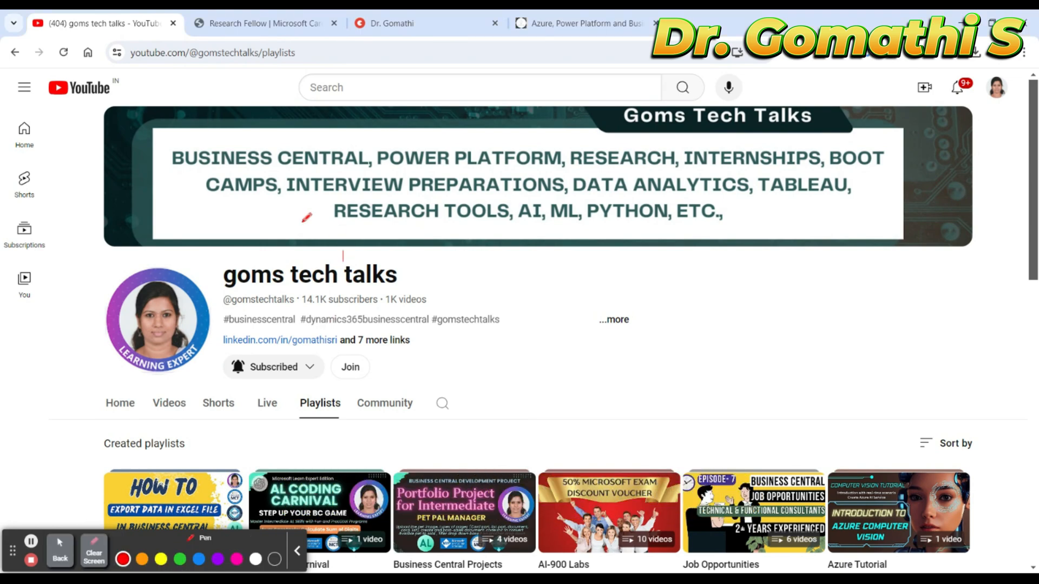
scroll(down, 3)
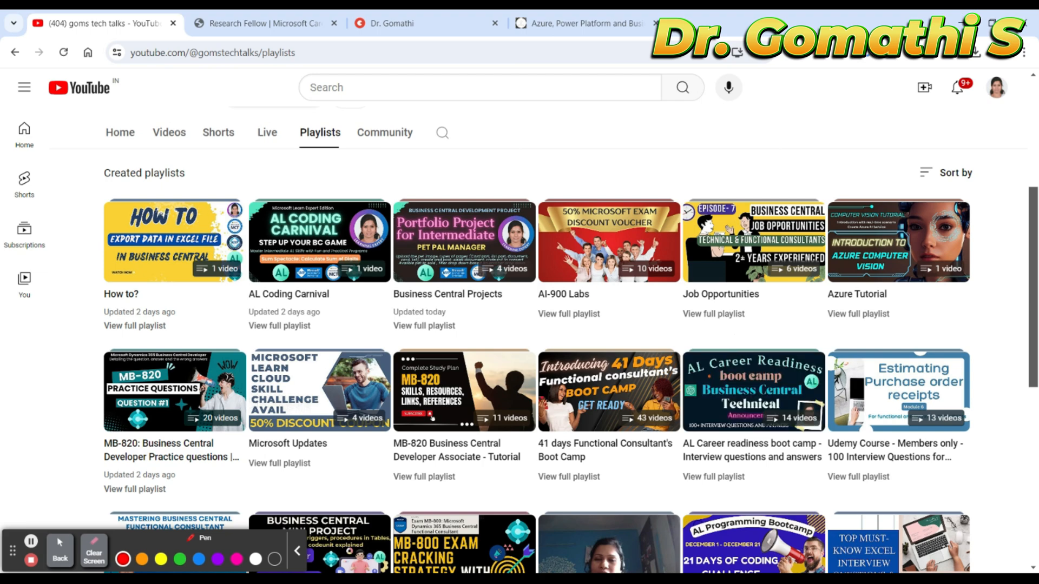
scroll(down, 3)
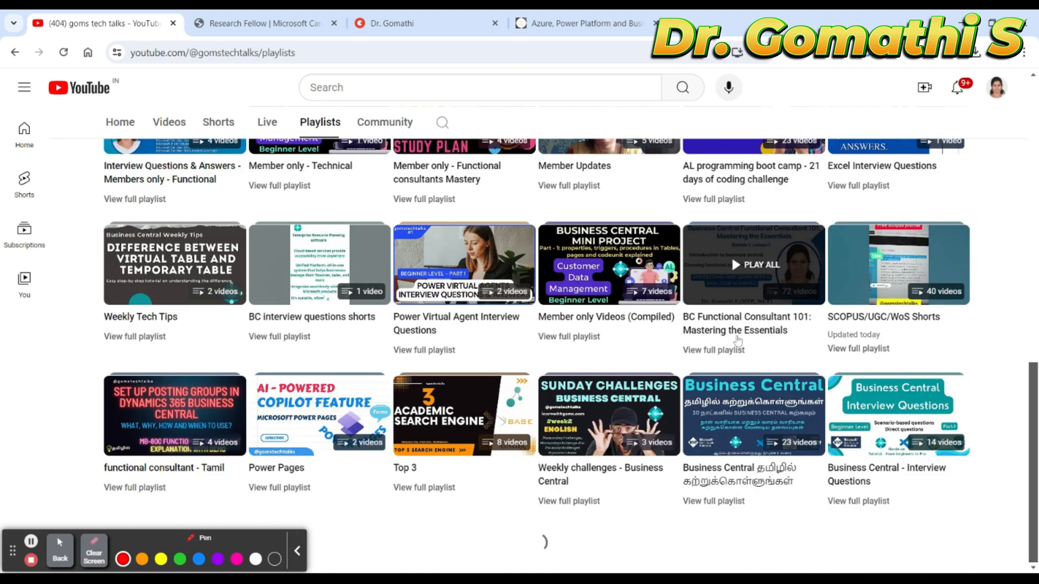
scroll(down, 3)
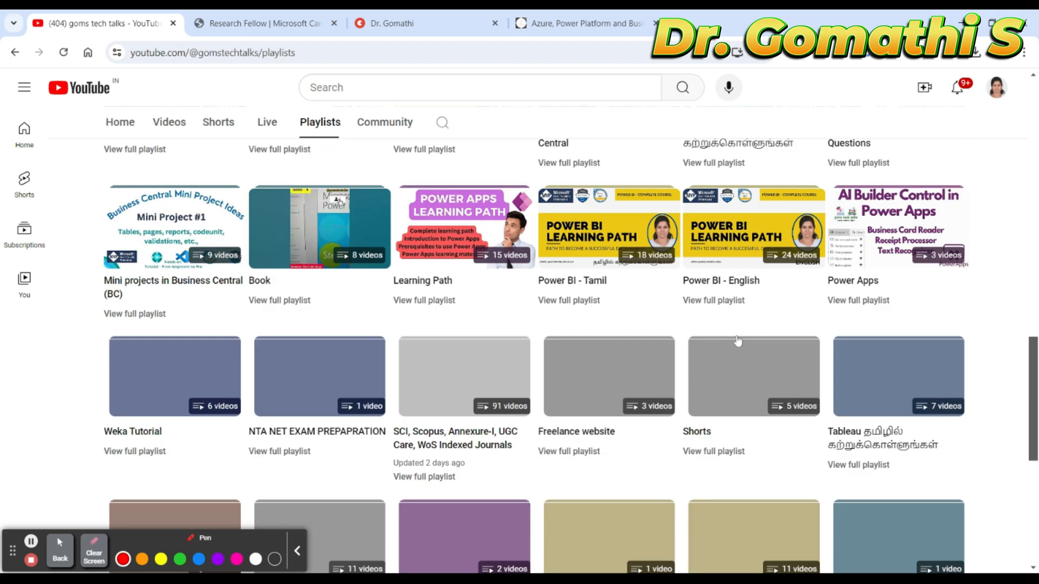
scroll(down, 3)
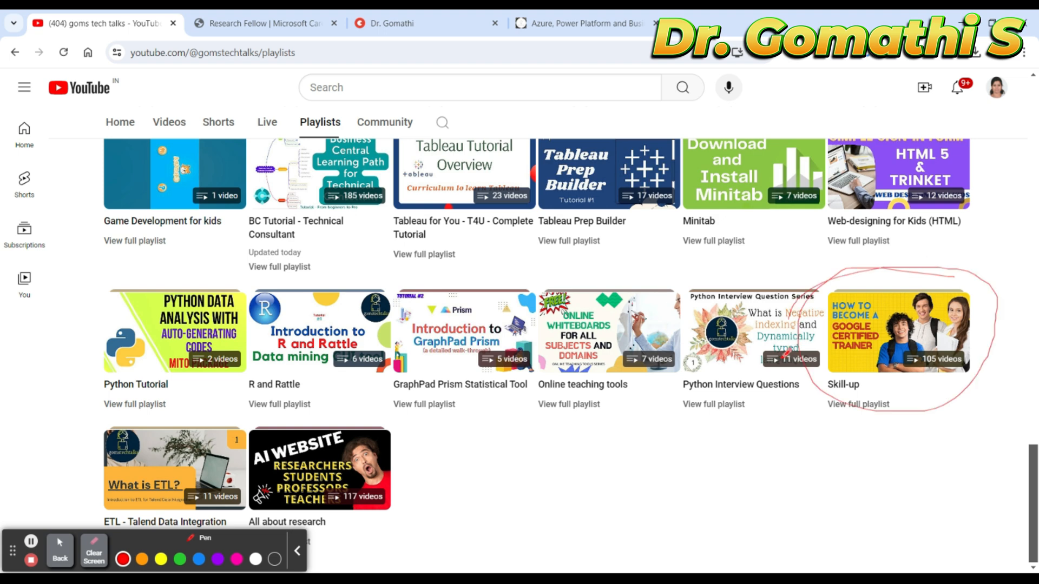
Step: Show Dr. Gomathi's Topmate page and scroll through her session cards and prices
click(396, 23)
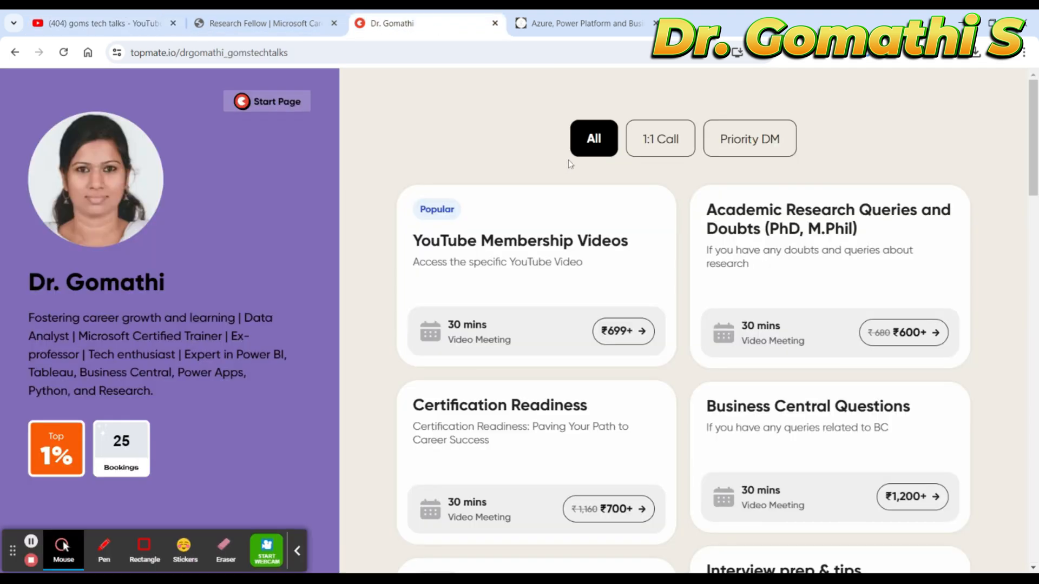
mouse_move(970, 475)
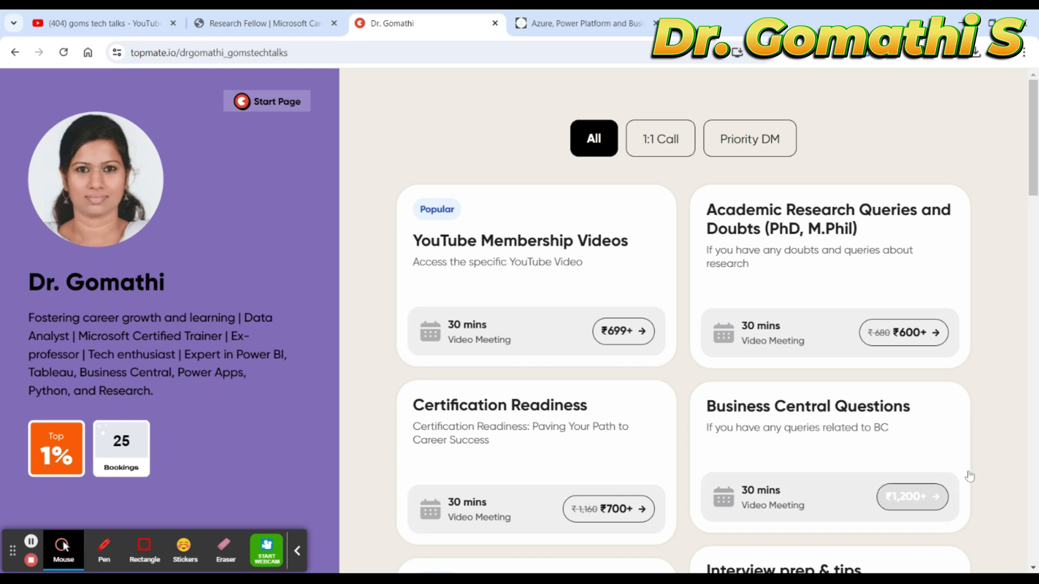
scroll(down, 3)
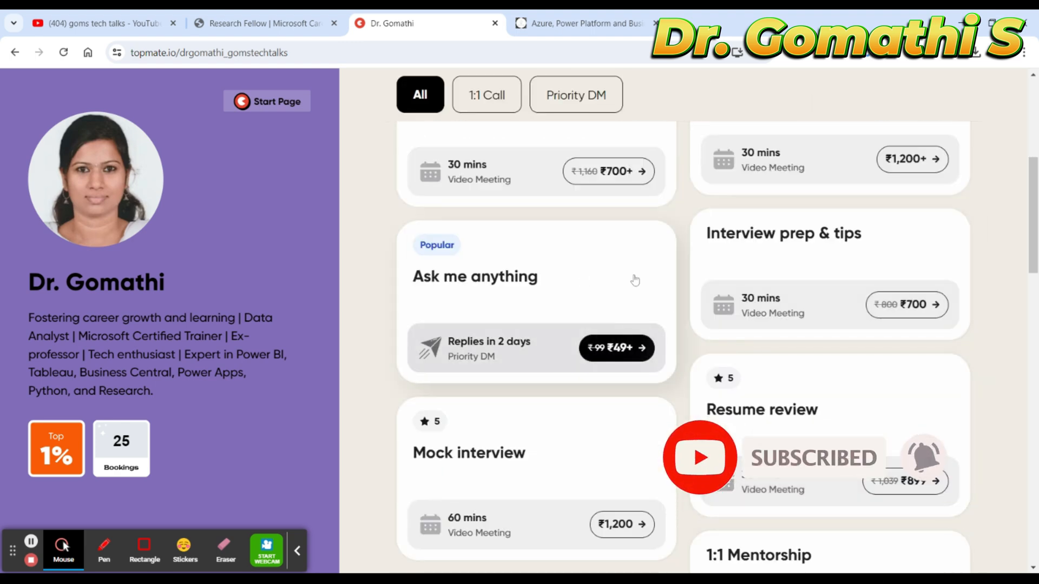
scroll(down, 3)
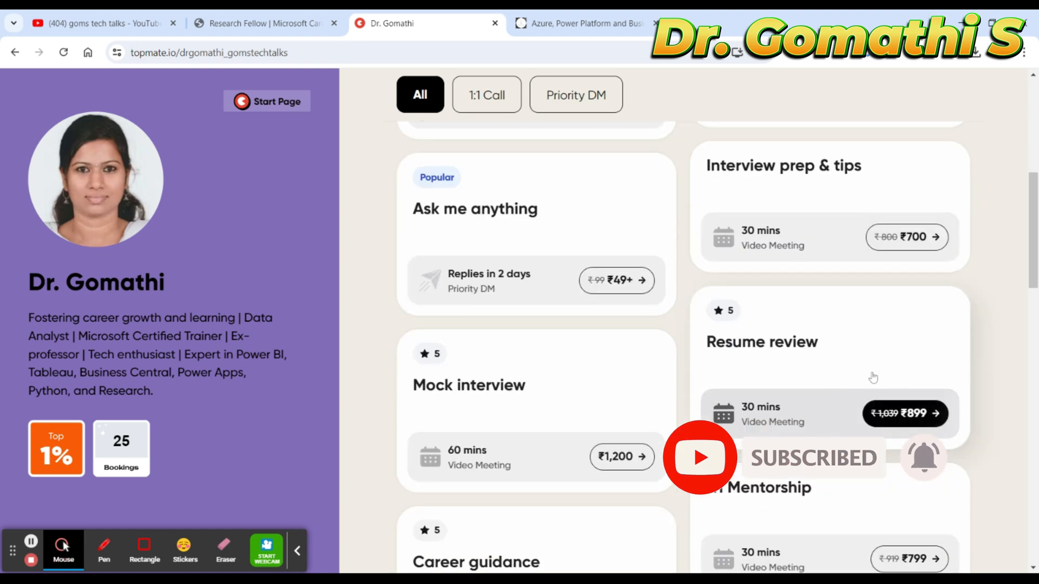
scroll(down, 3)
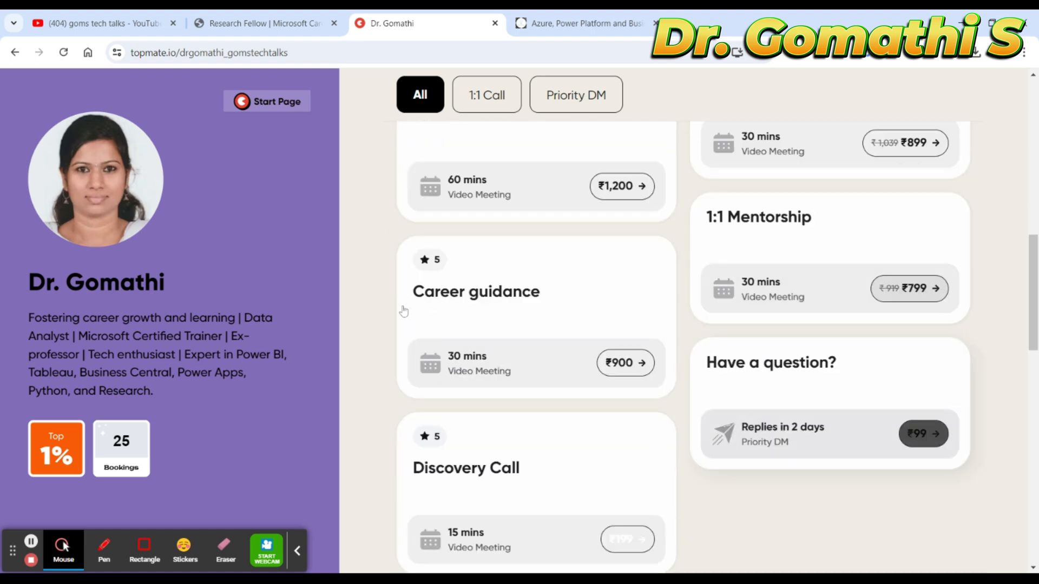
scroll(up, 3)
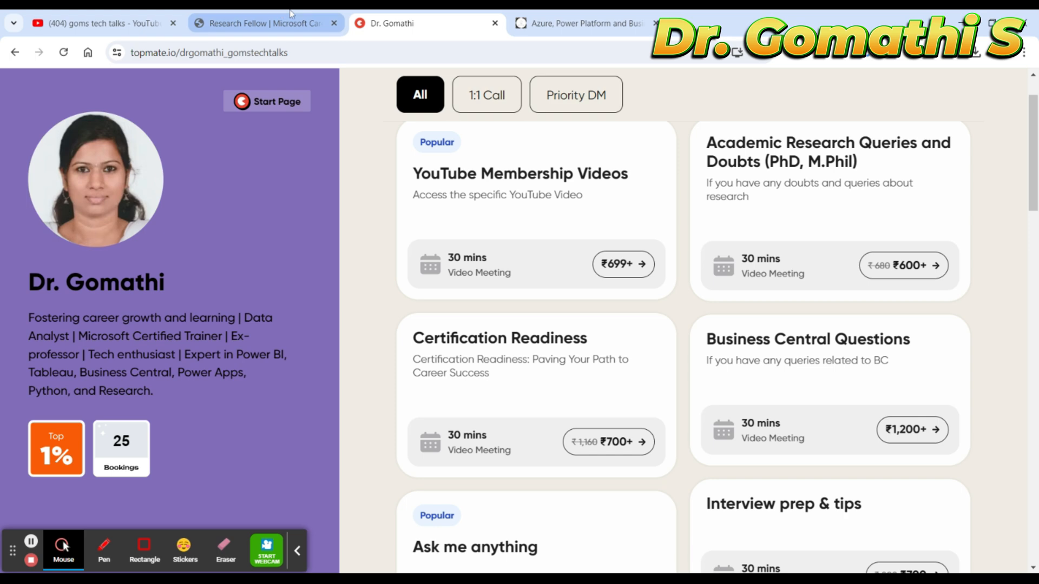
Step: Return to the Bangalore Research Fellow posting and select its web address
click(261, 24)
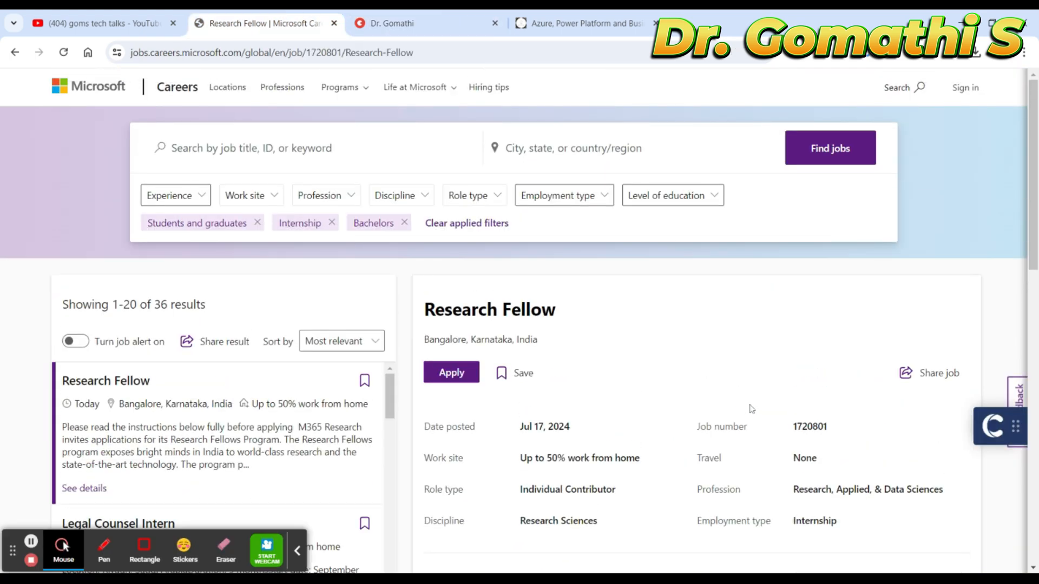
scroll(down, 3)
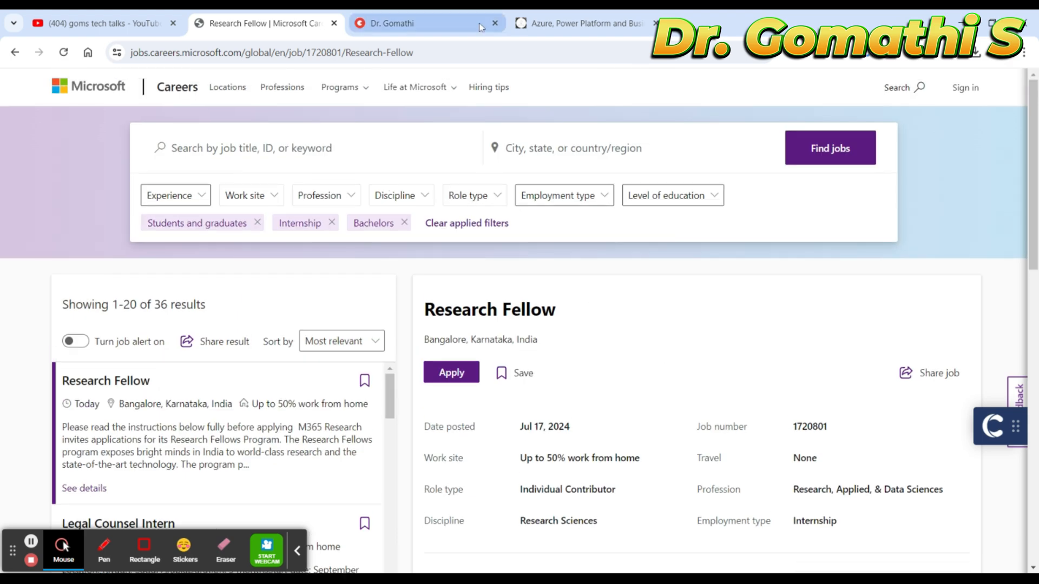
click(260, 52)
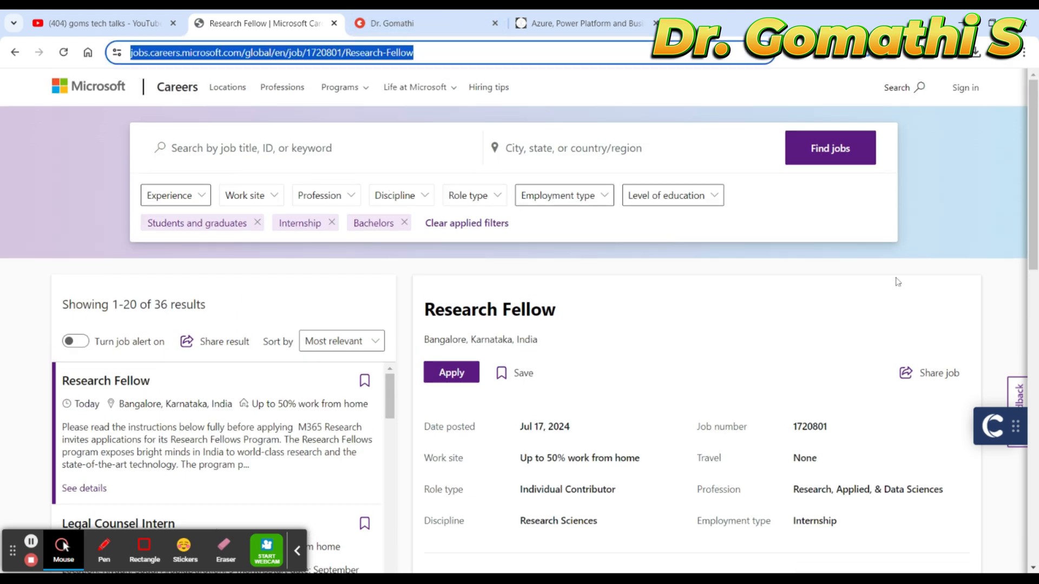
mouse_move(1022, 421)
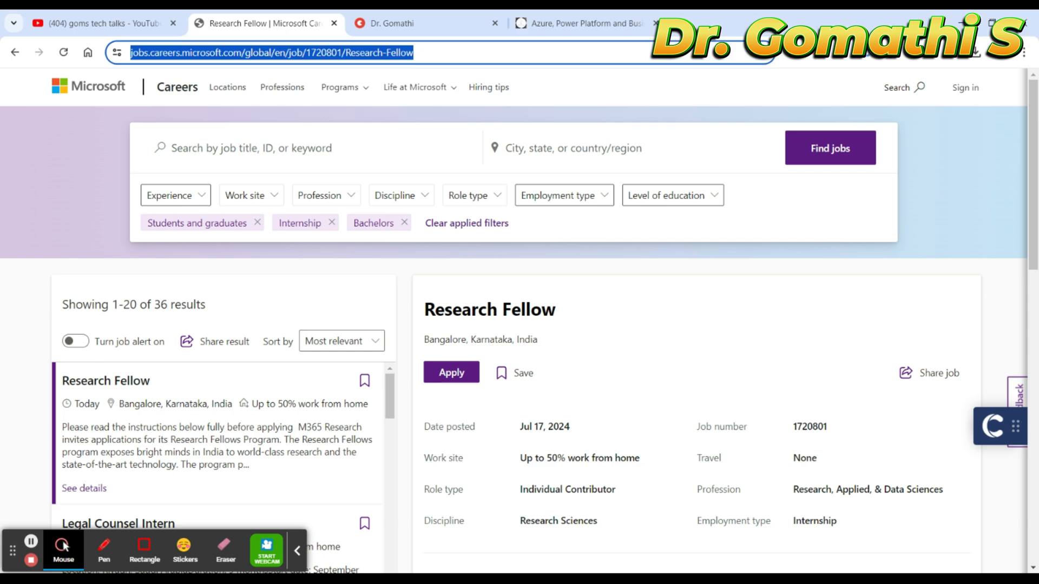
Step: Scroll the job details, highlighting the work site and 'Internship' employment type
scroll(down, 3)
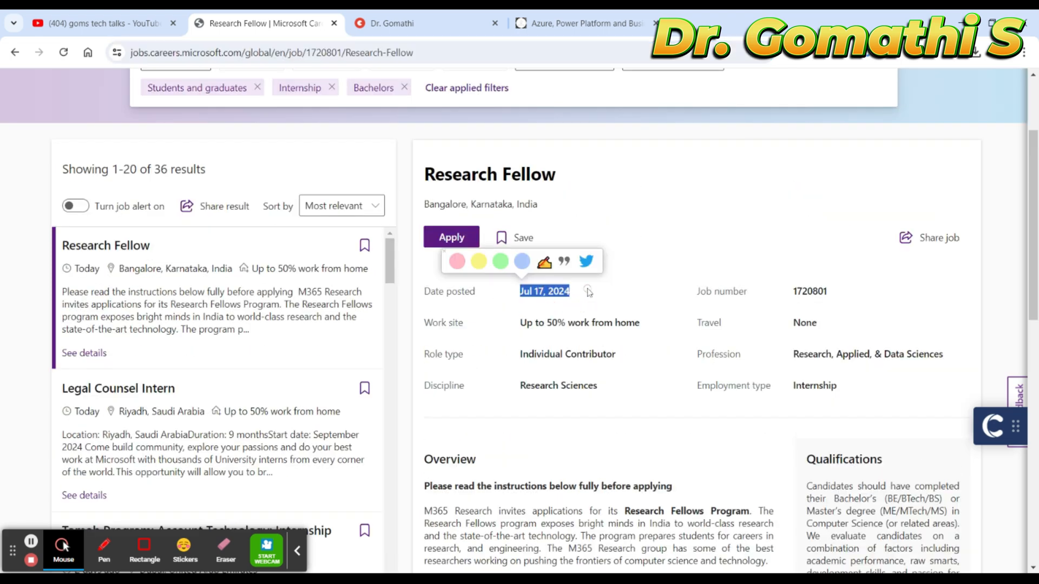
mouse_move(622, 333)
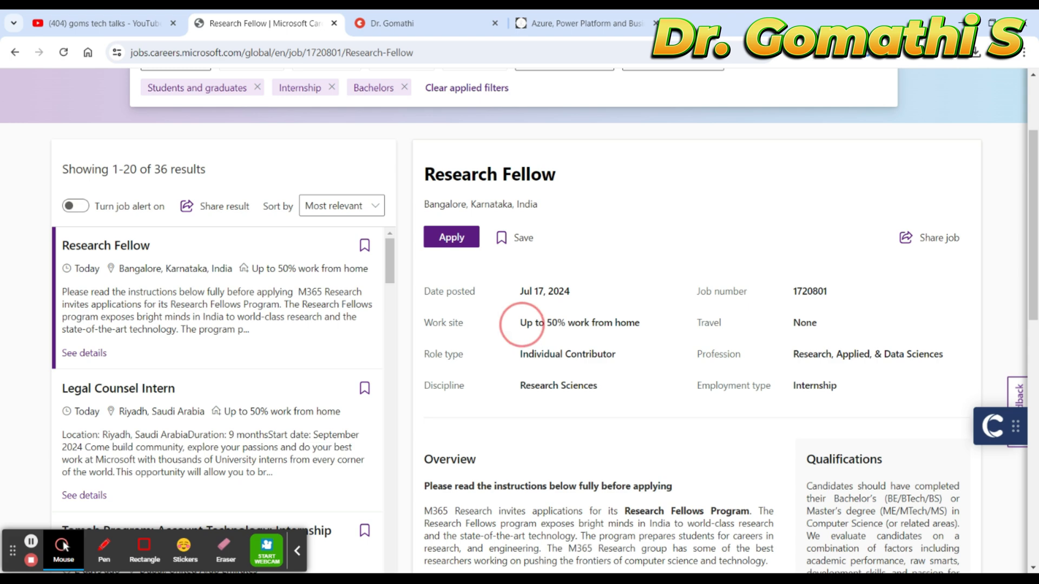
double_click(579, 324)
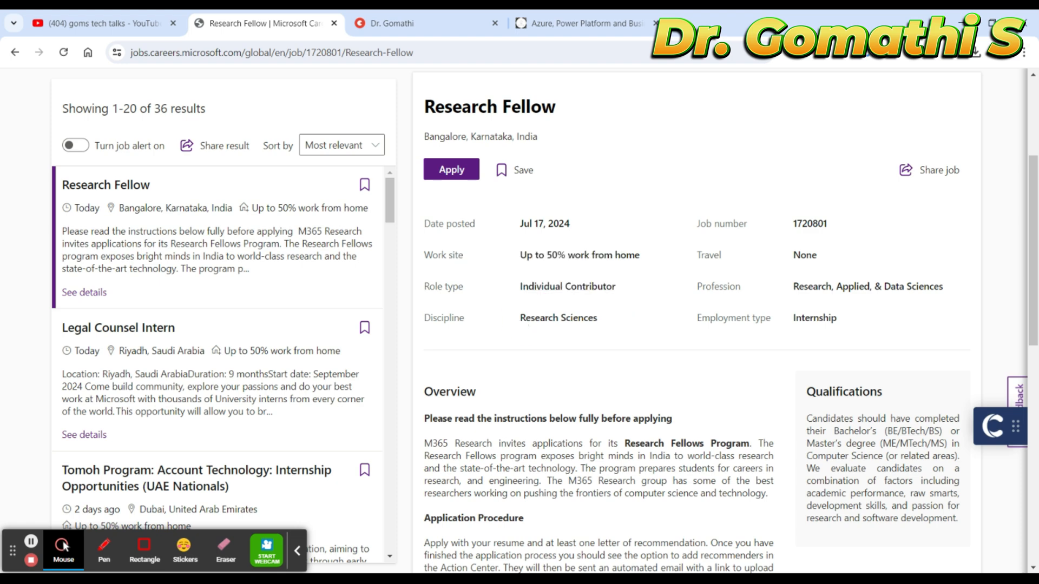
double_click(558, 317)
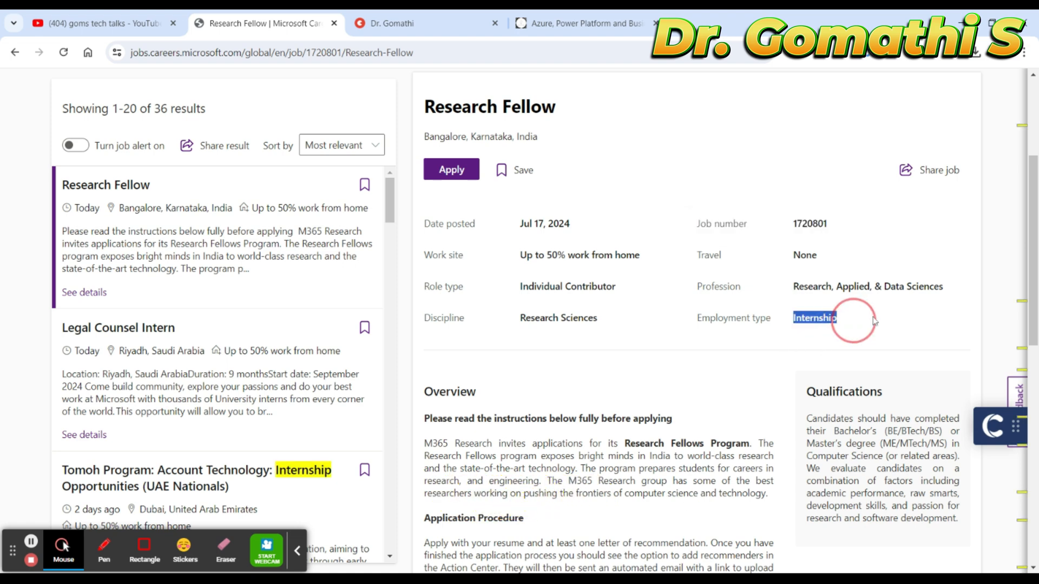
scroll(down, 3)
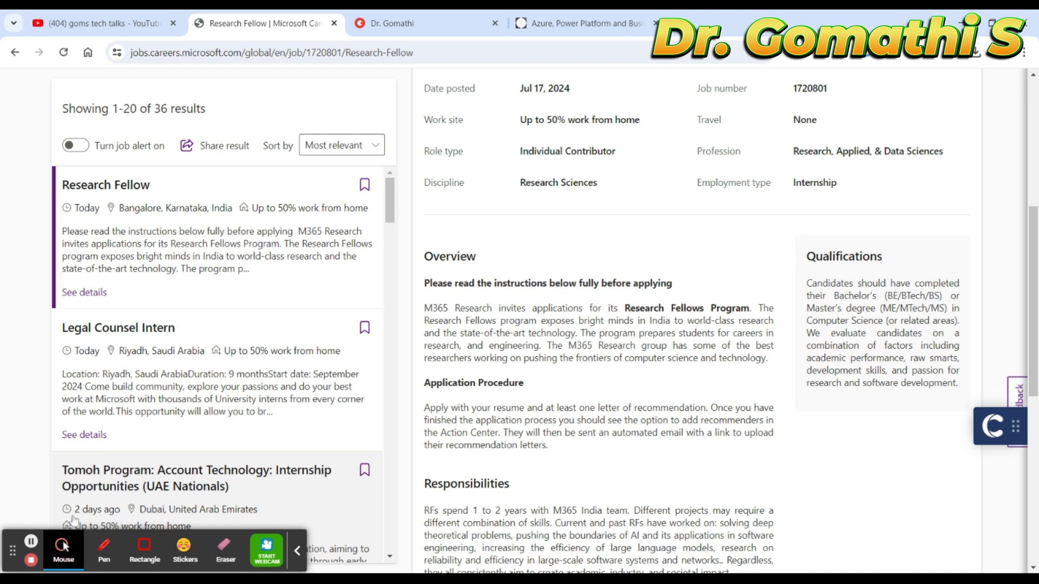
drag(799, 222, 967, 416)
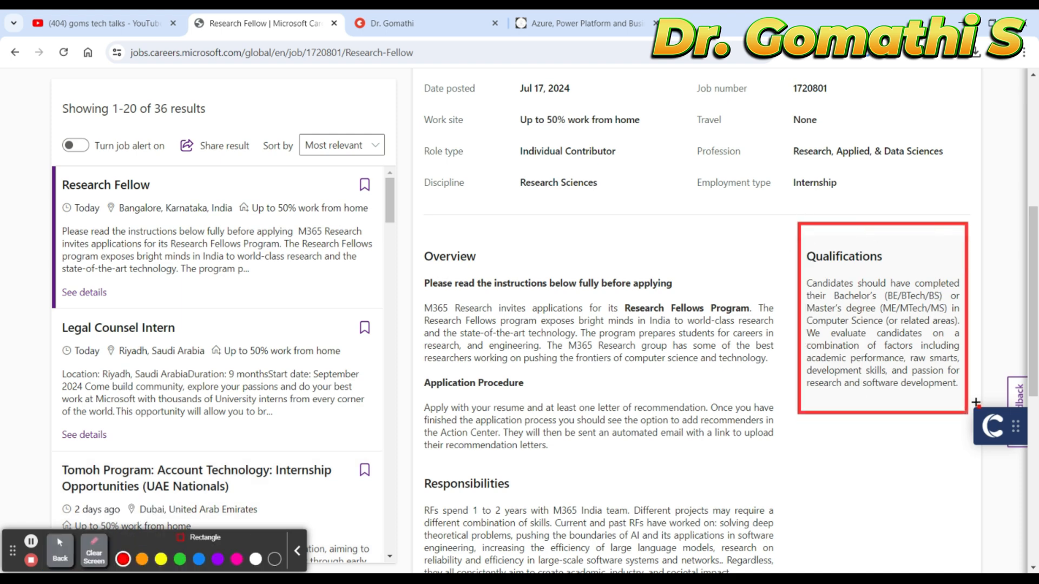
drag(975, 403, 986, 392)
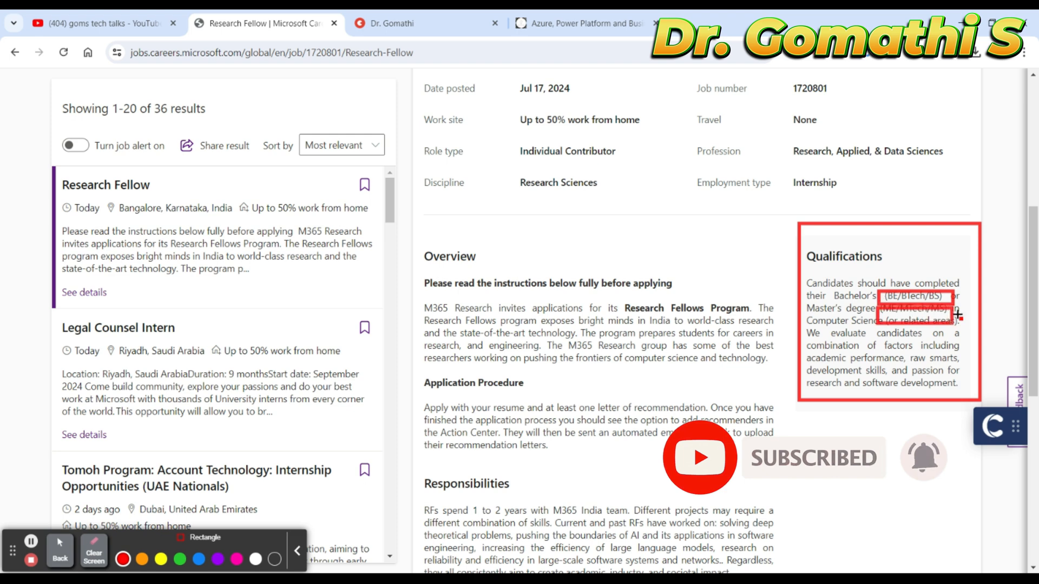
click(94, 559)
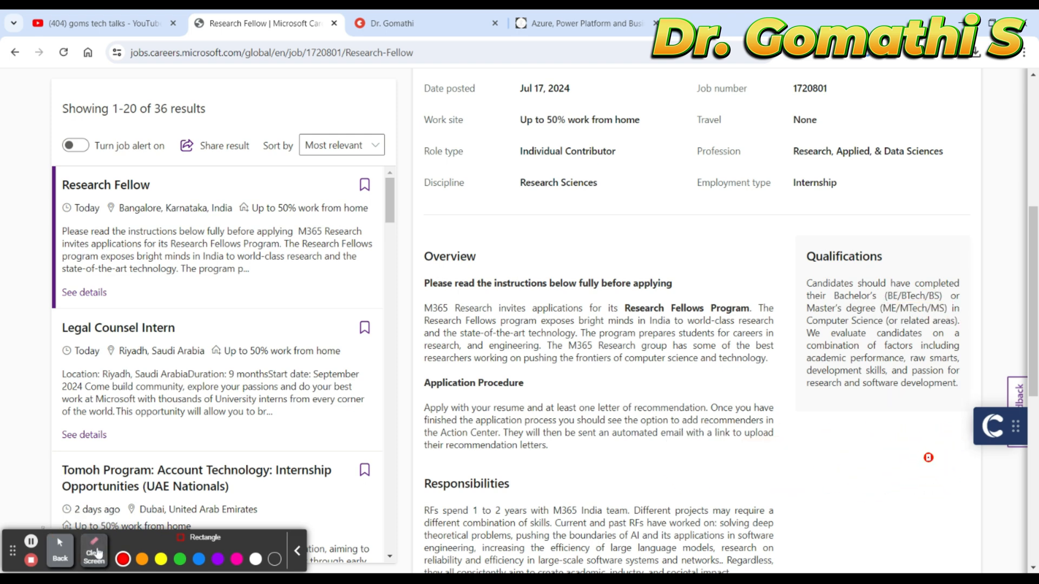
scroll(down, 3)
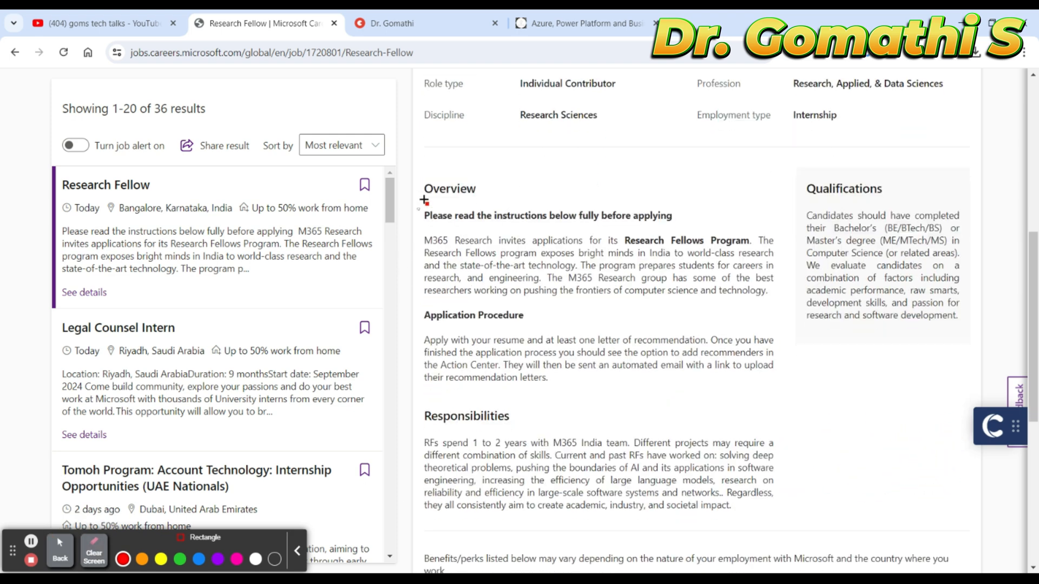
drag(419, 209, 709, 295)
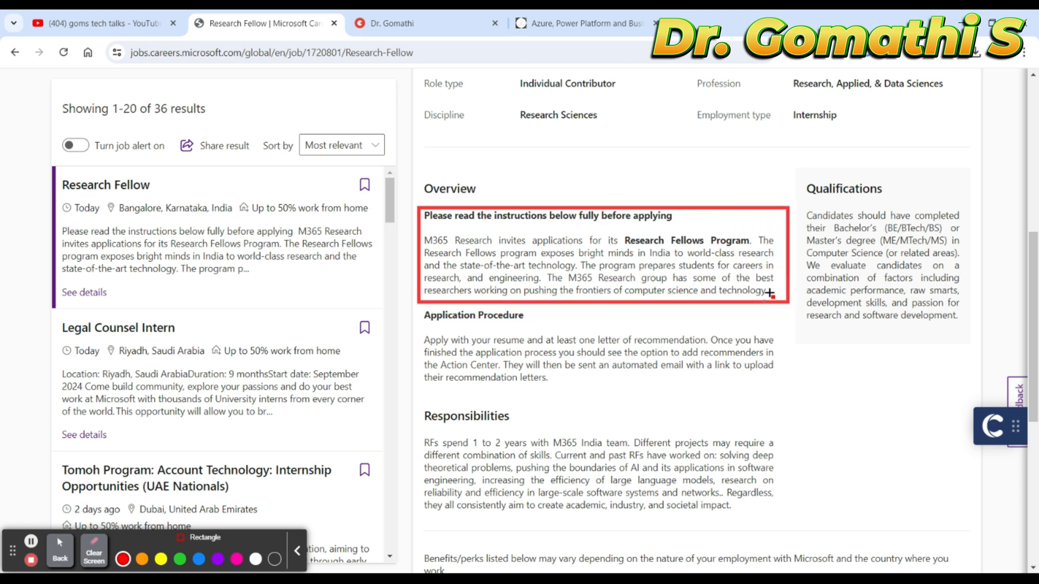
mouse_move(458, 264)
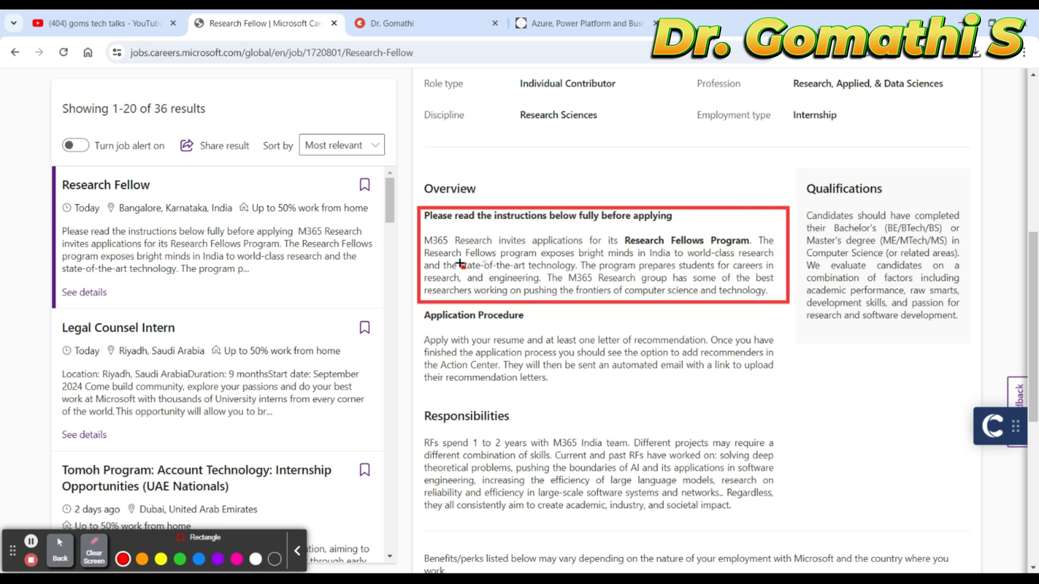
mouse_move(477, 253)
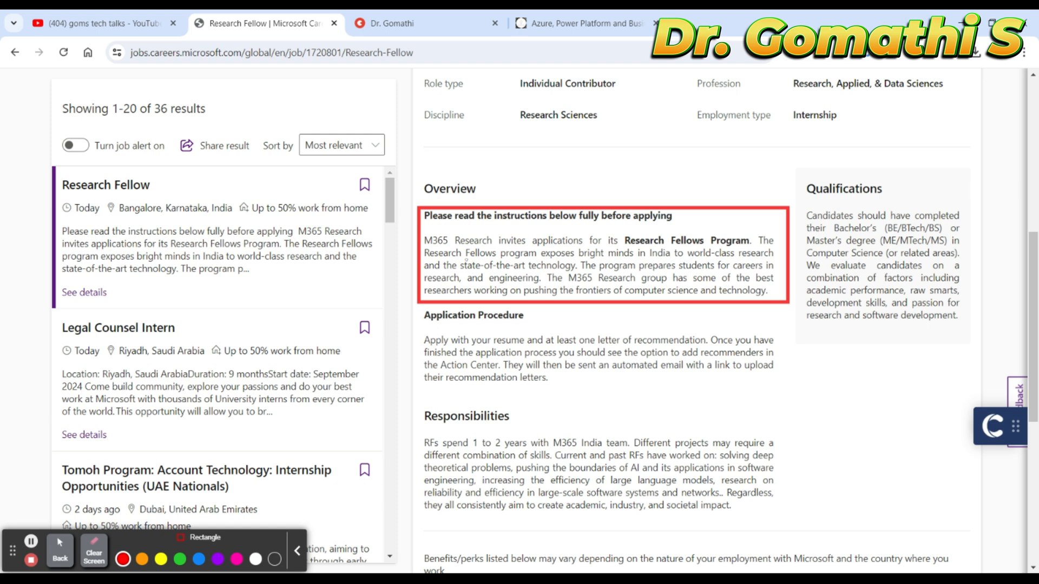
mouse_move(624, 240)
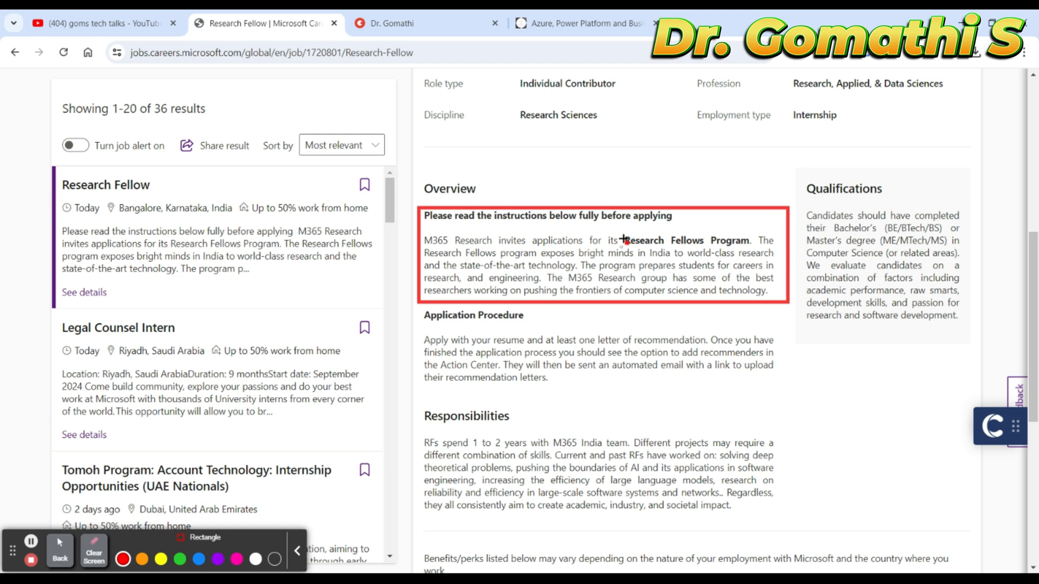
mouse_move(541, 273)
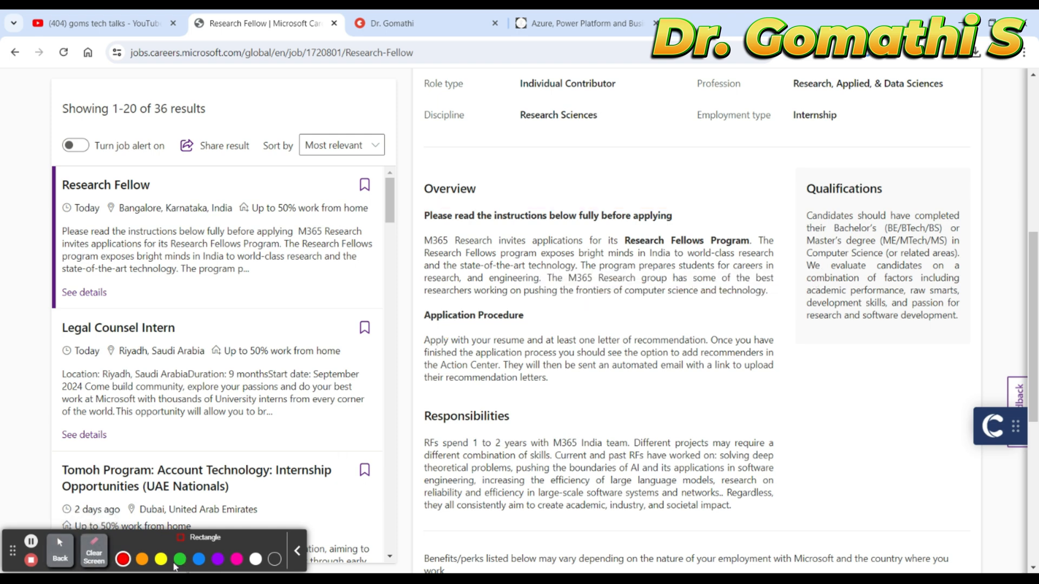
click(179, 559)
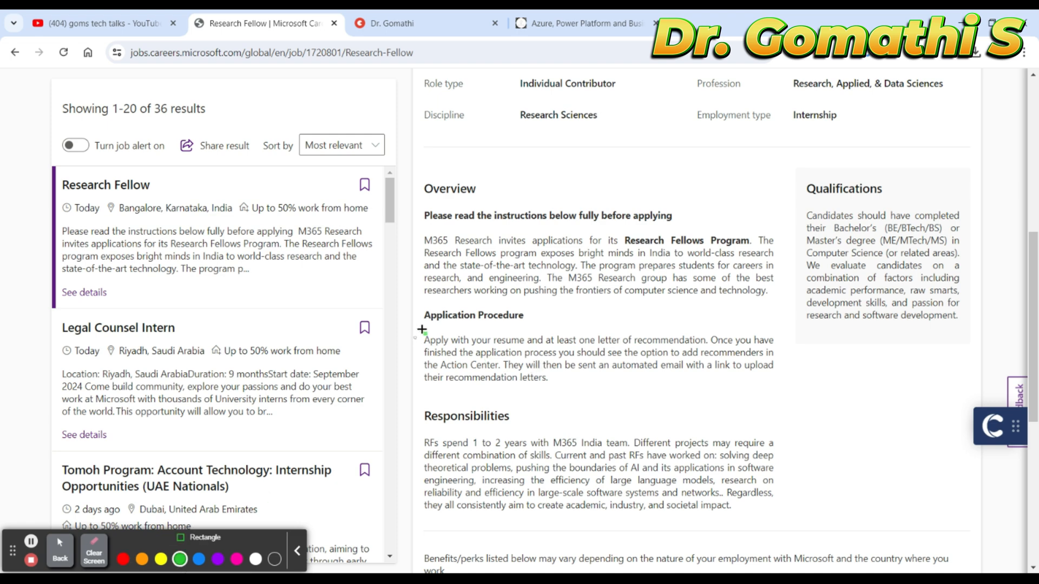
Step: Draw a green rectangle around the Application Procedure paragraph
drag(422, 331, 807, 379)
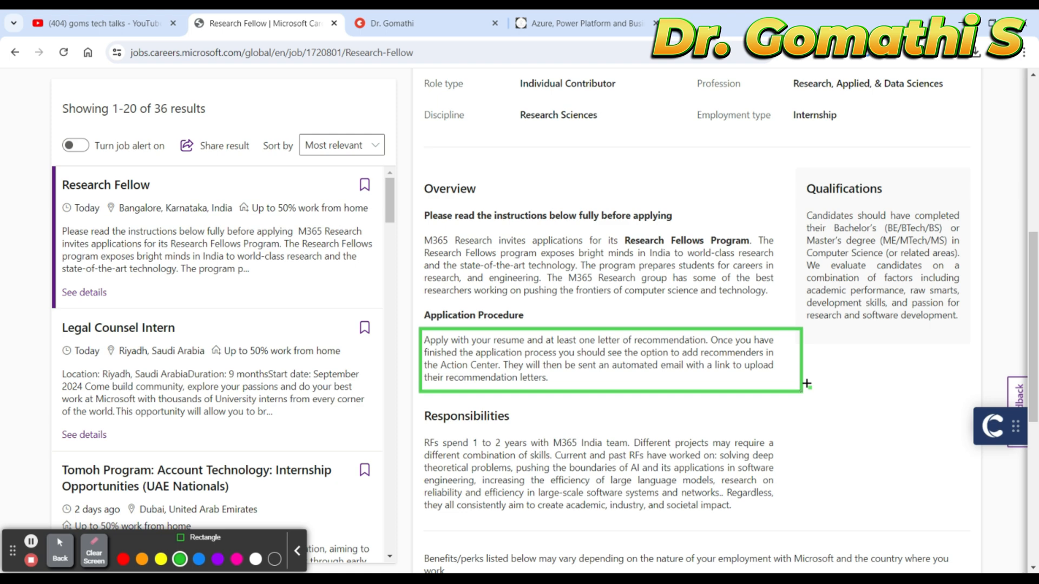
mouse_move(808, 384)
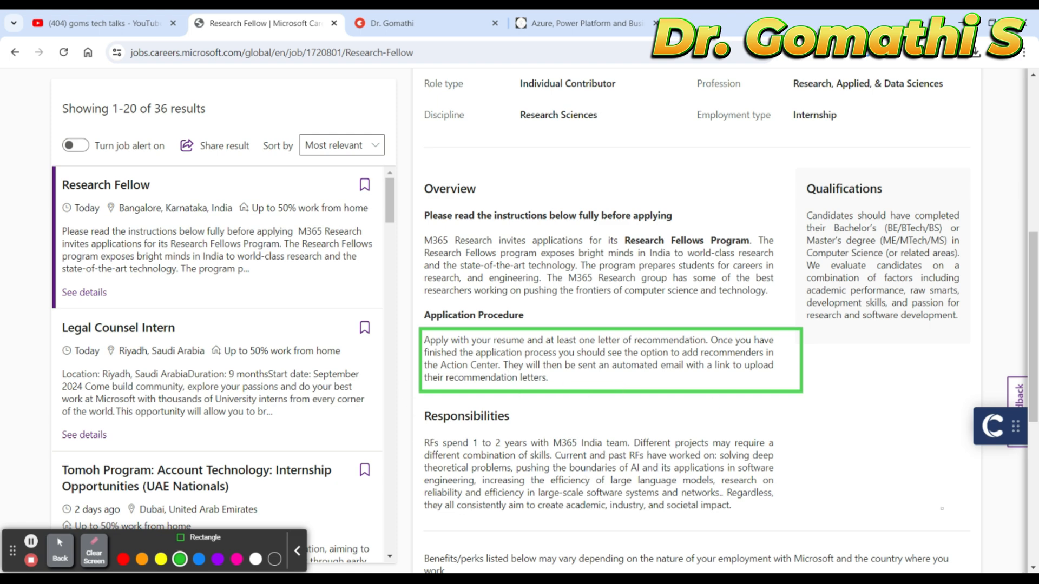
mouse_move(93, 558)
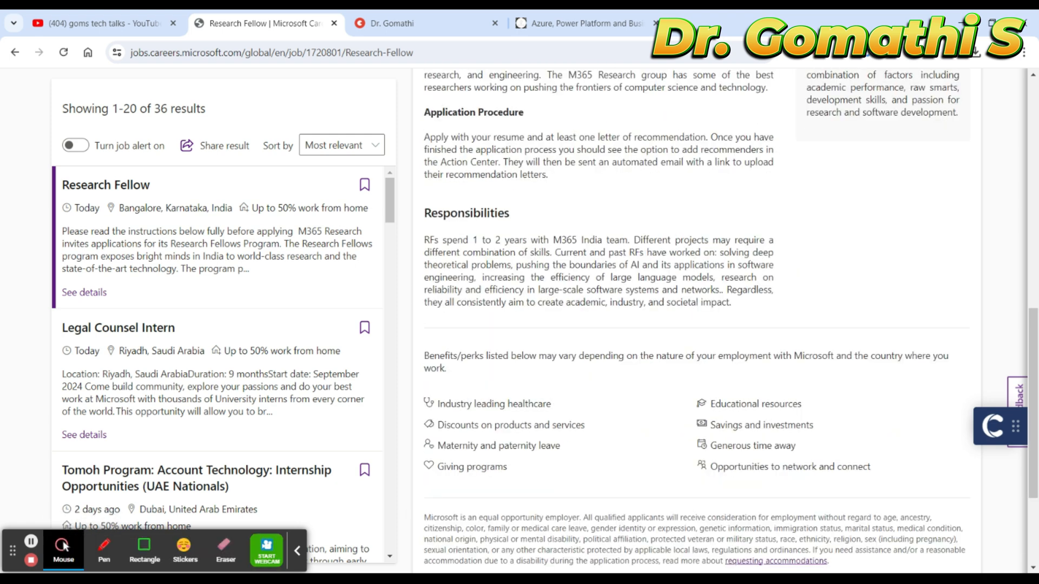
Step: Select the '1 to 2 years' phrase and the benefits disclaimer sentence, then clear the selection
drag(477, 240, 513, 240)
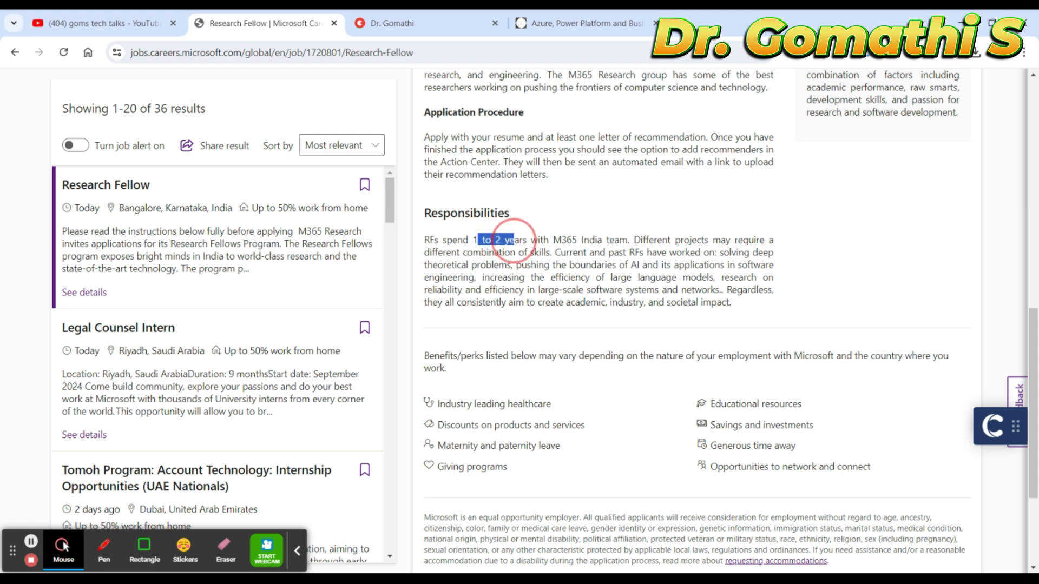
drag(484, 240, 628, 239)
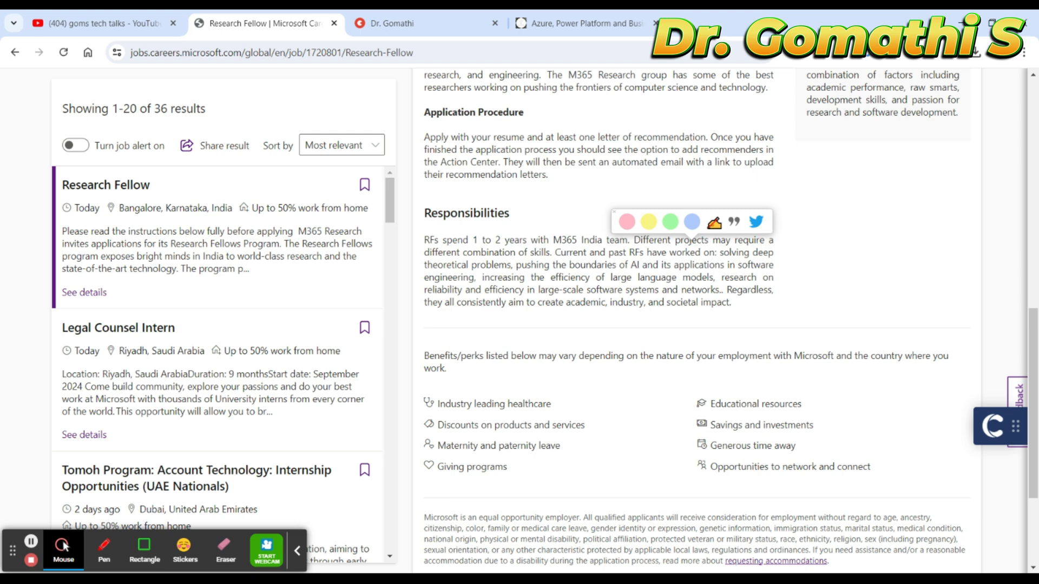
scroll(down, 3)
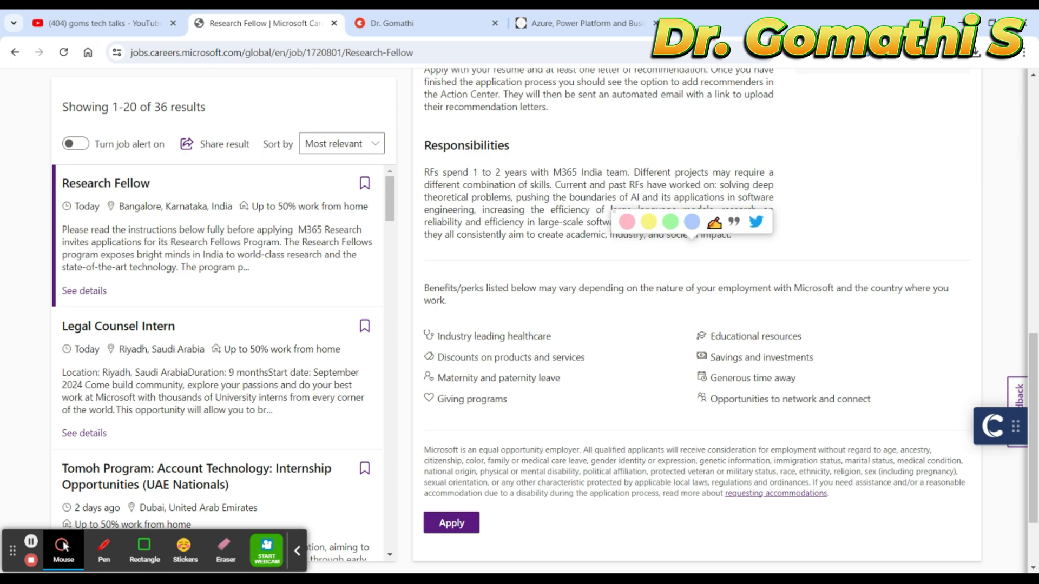
drag(424, 288, 447, 300)
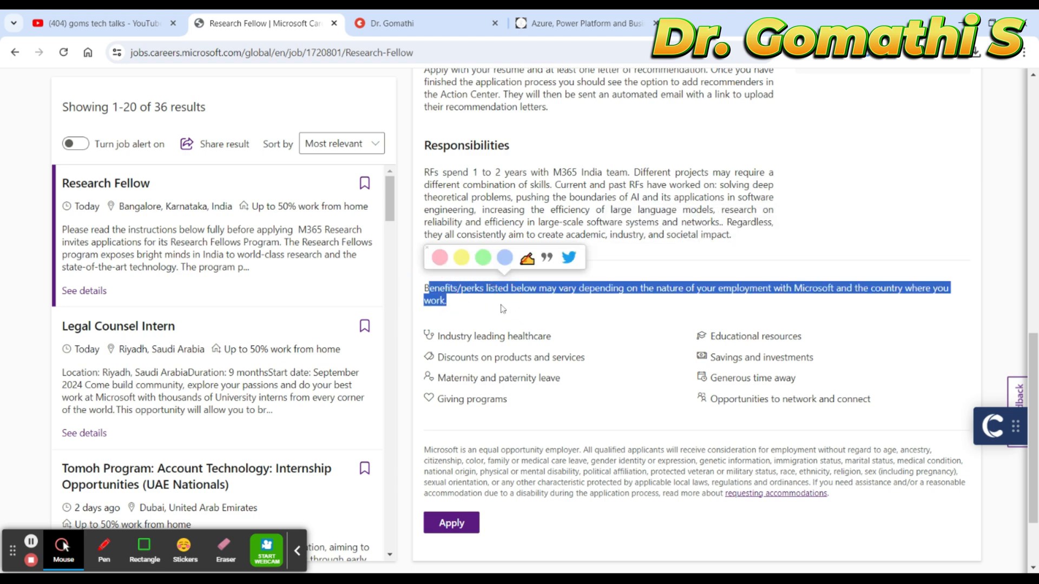
click(642, 349)
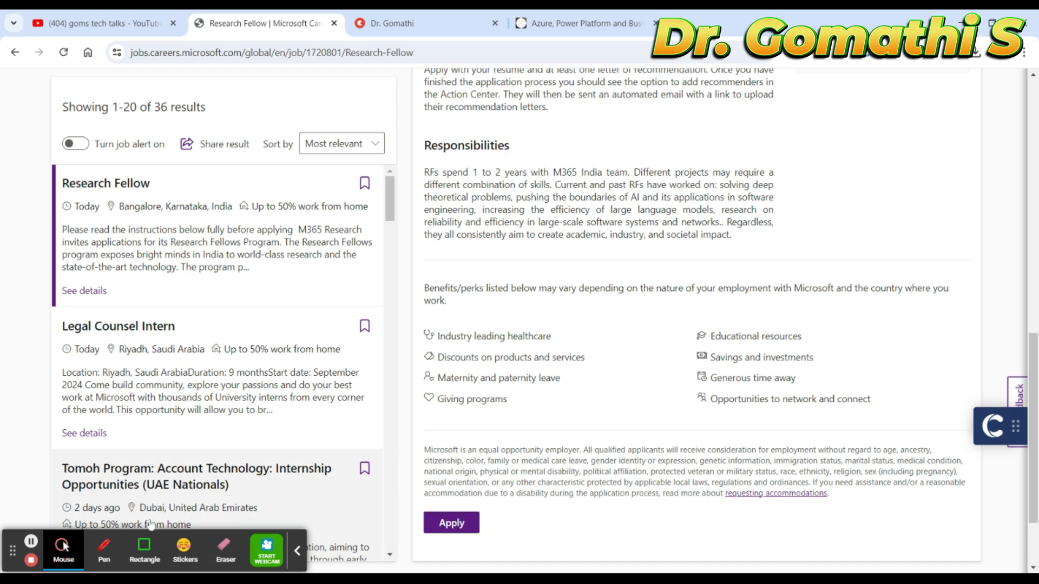
click(145, 551)
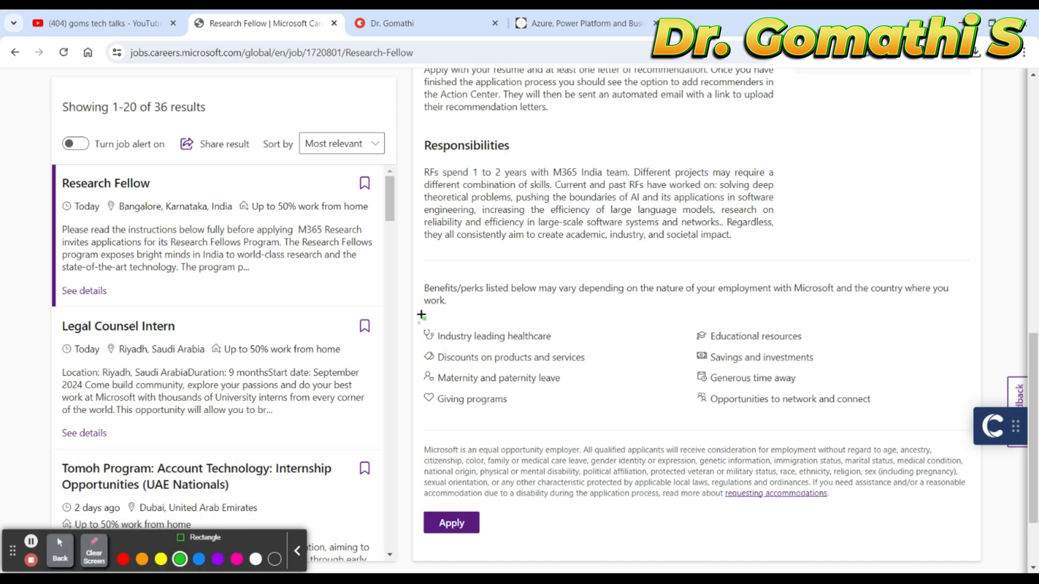
Step: Box the left benefits column in green, then clear the green marks
drag(422, 323, 454, 370)
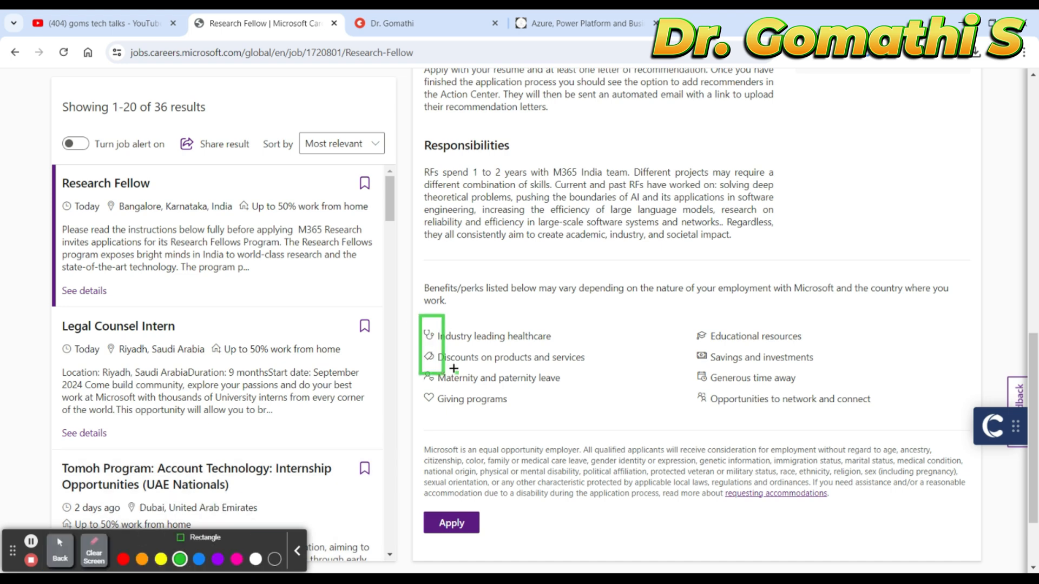
drag(421, 322, 649, 428)
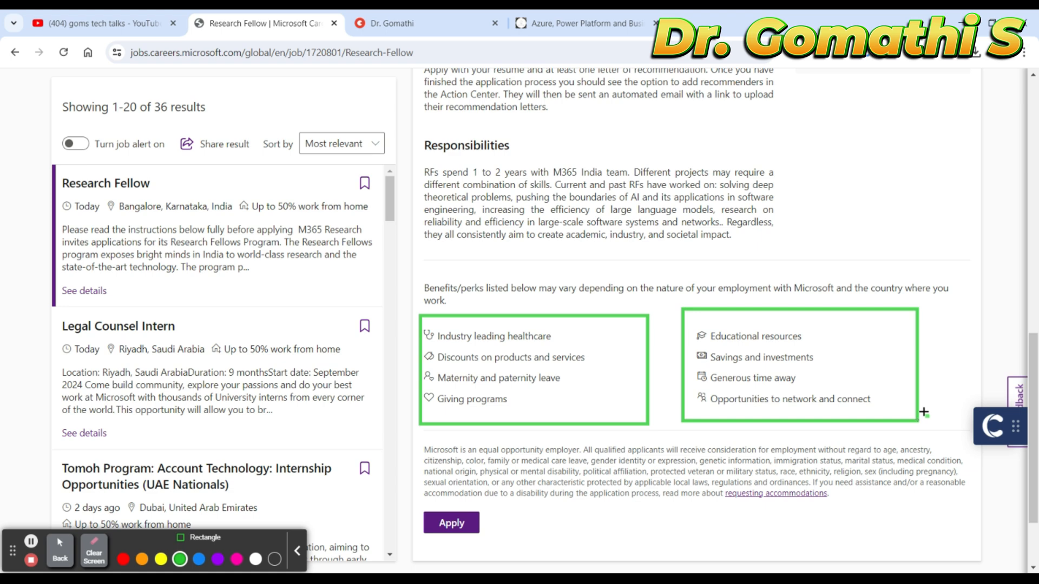
click(93, 560)
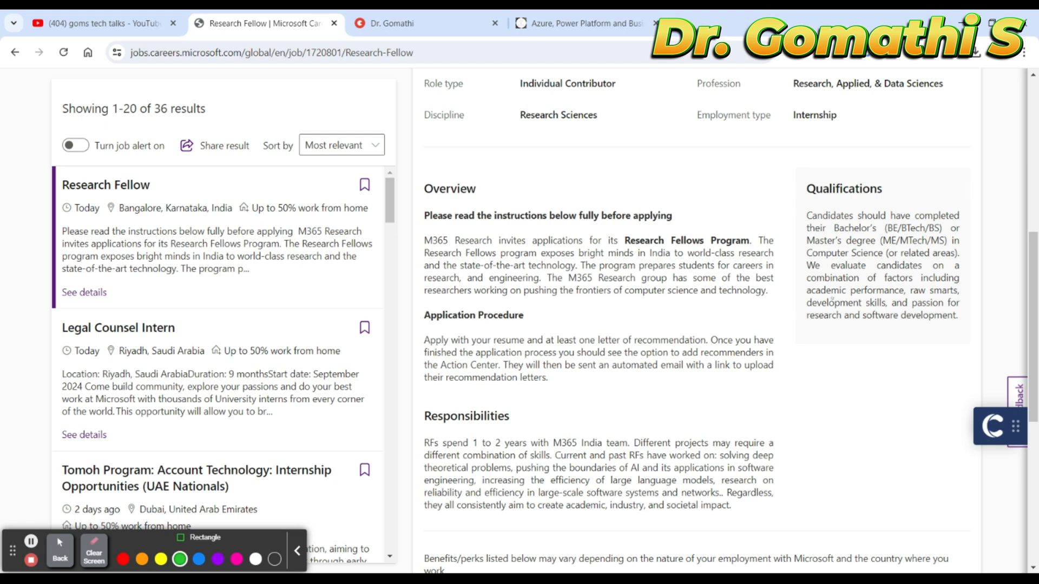
mouse_move(949, 215)
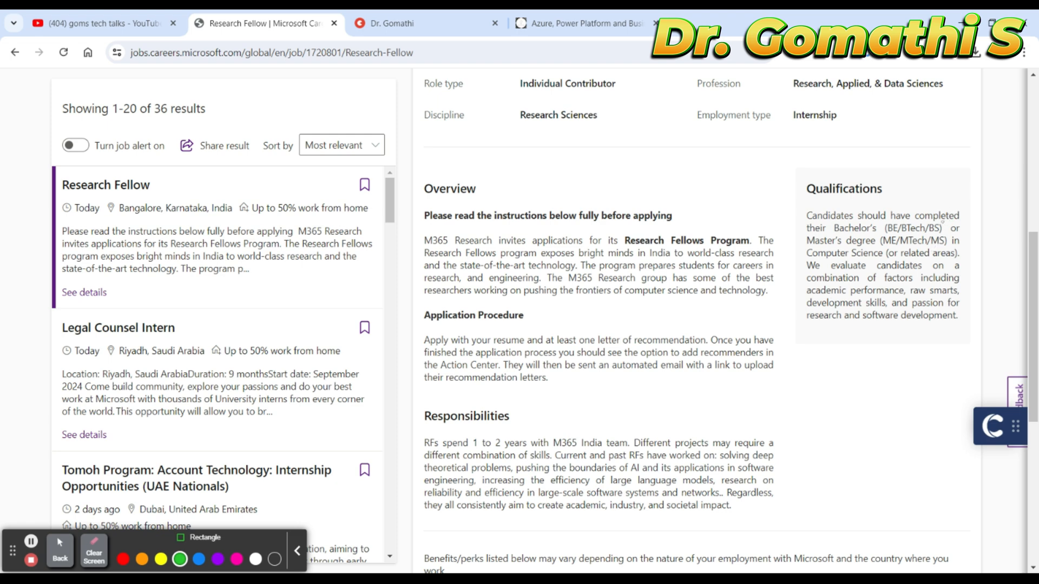
Step: Scroll to the bottom and press Apply on the Research Fellow role
scroll(down, 3)
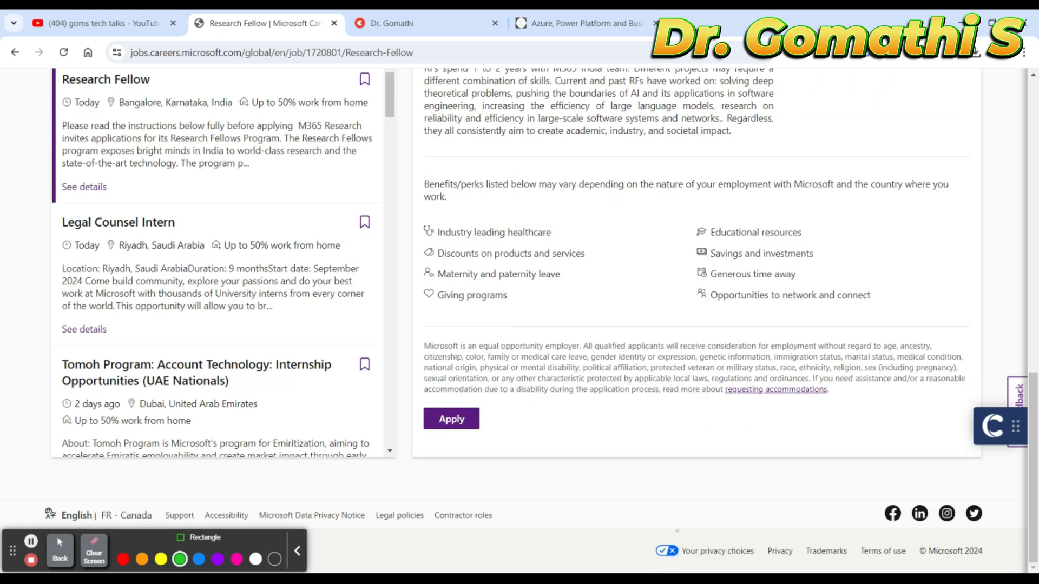
click(60, 557)
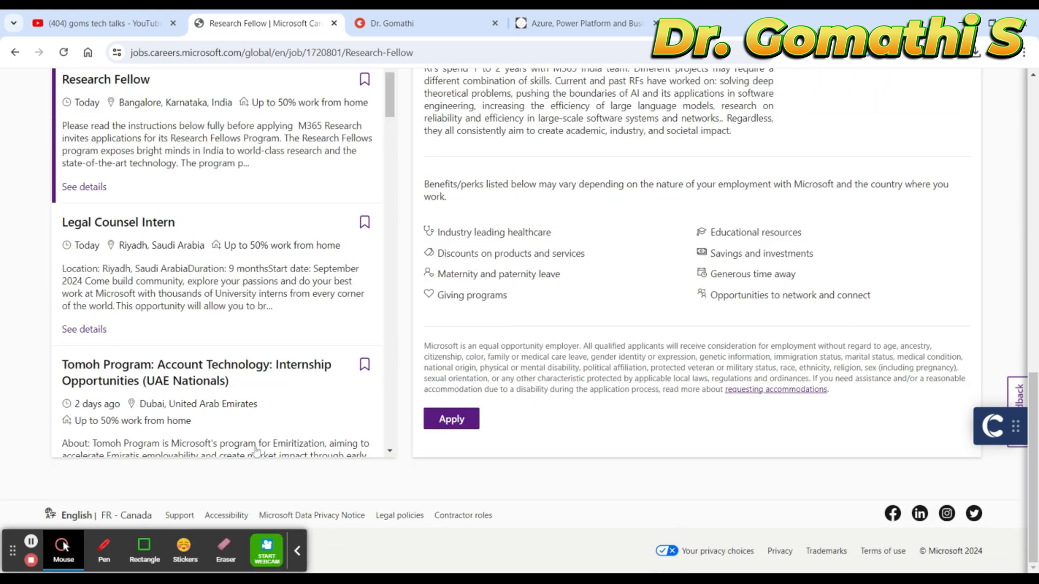
click(144, 551)
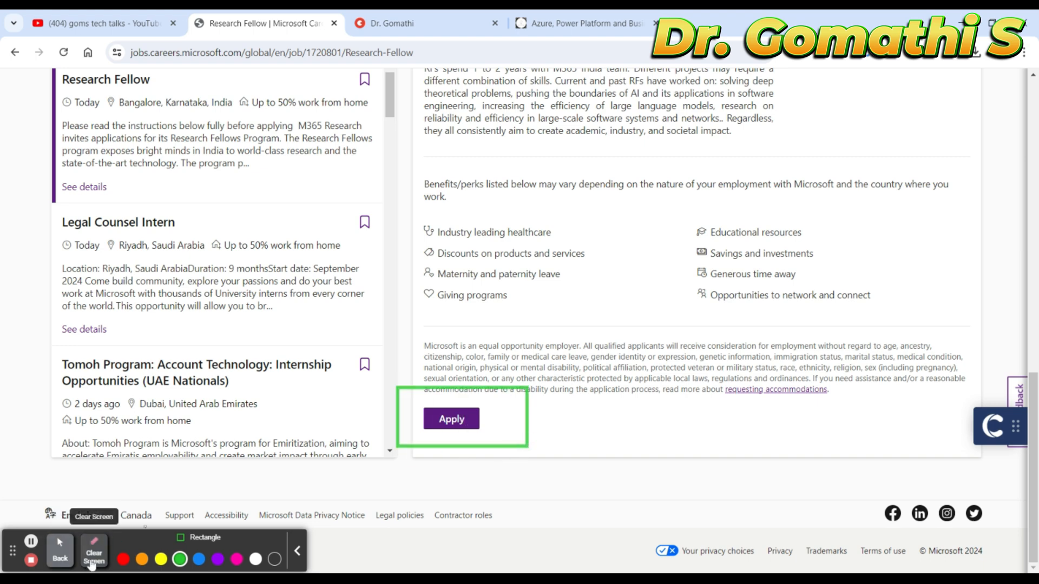
click(452, 419)
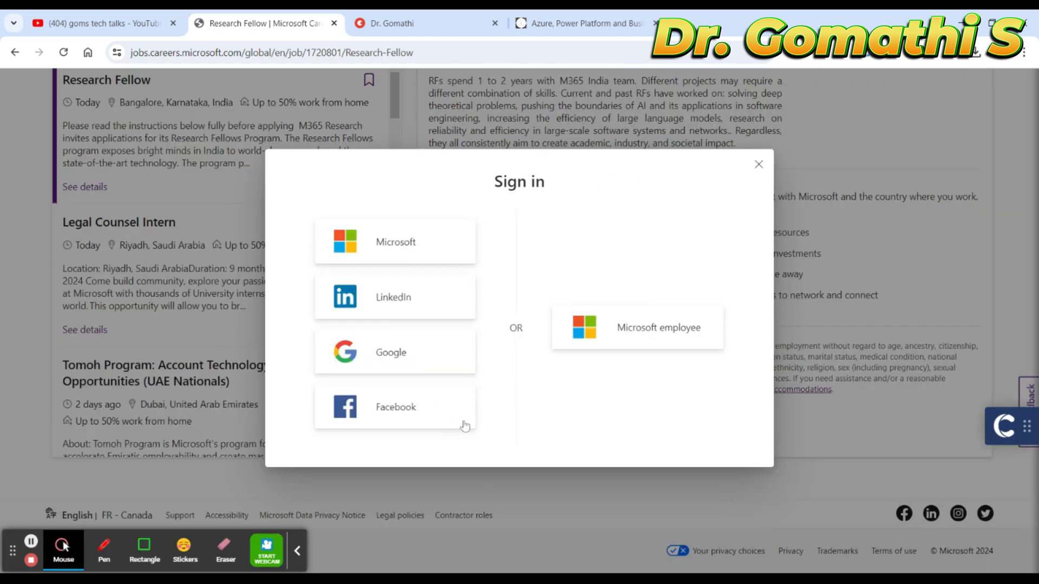
mouse_move(403, 305)
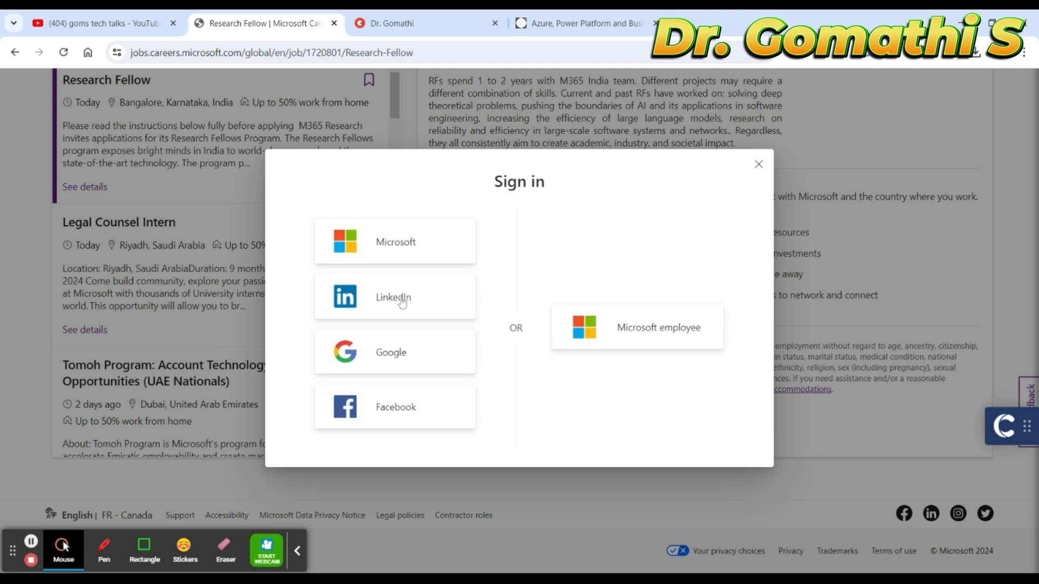
mouse_move(600, 173)
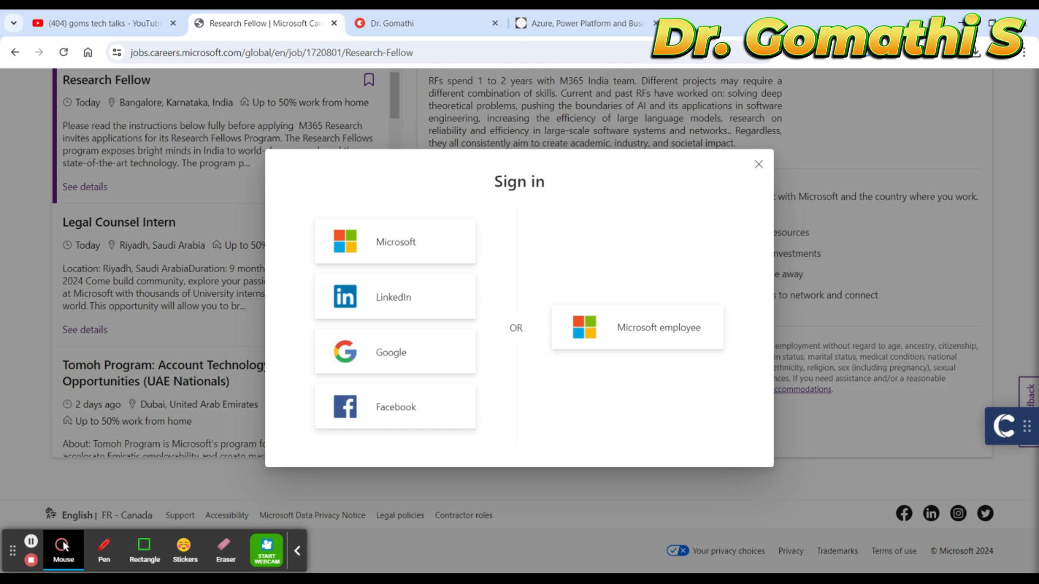
mouse_move(418, 367)
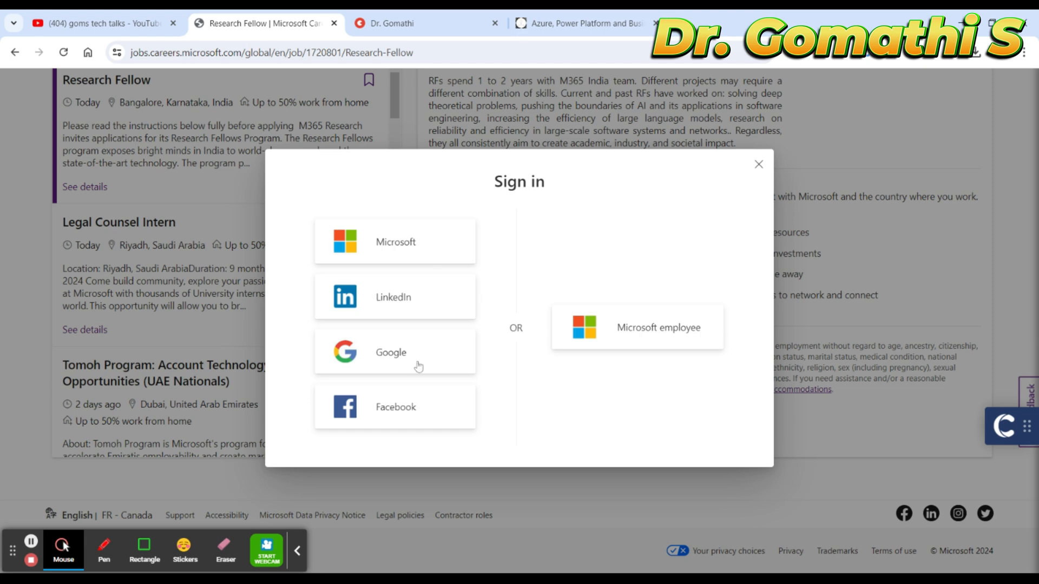
mouse_move(404, 417)
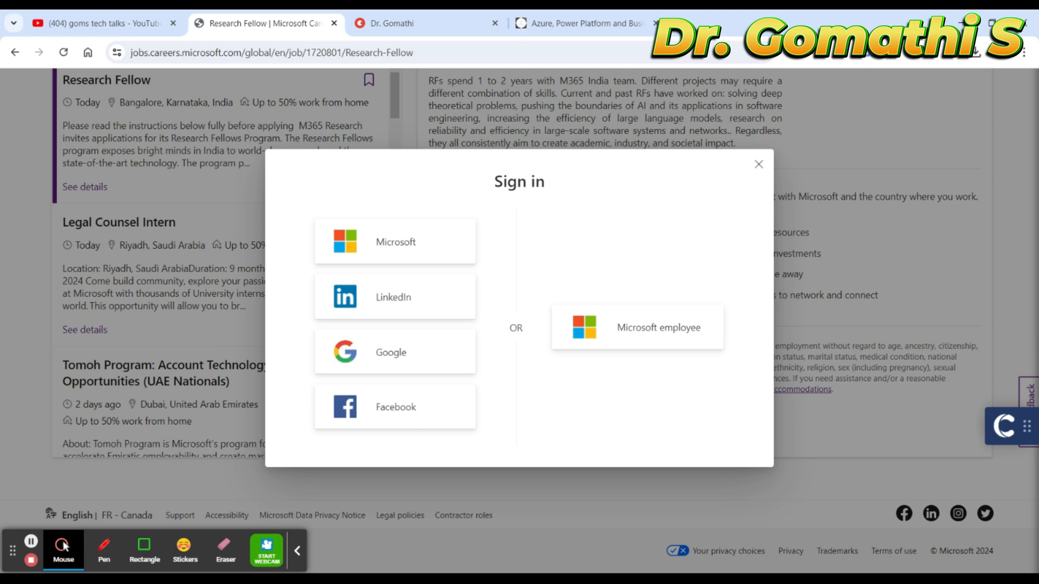
mouse_move(435, 267)
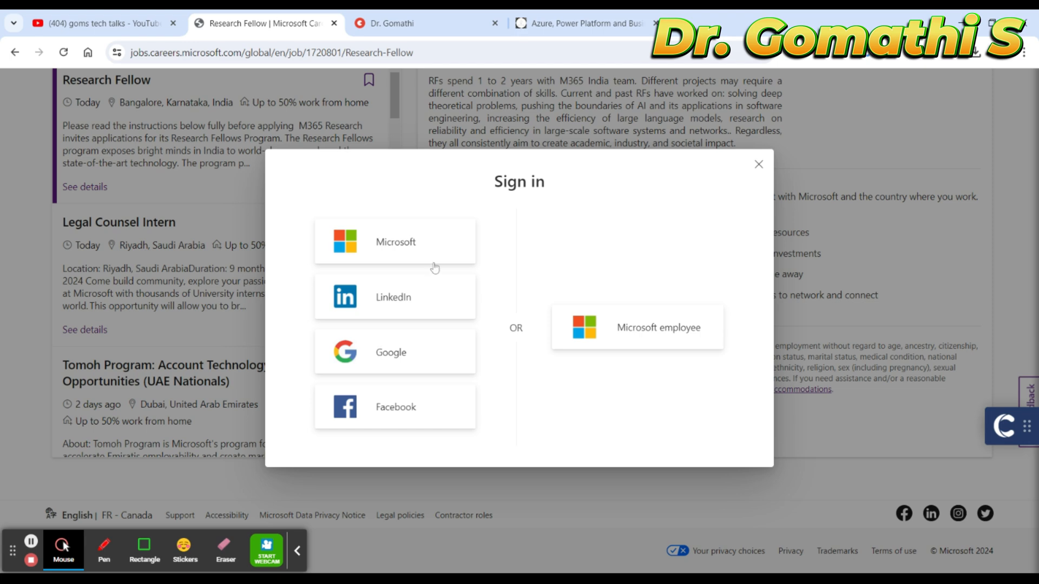
Step: Switch to the LearnWithGoms blog
click(759, 164)
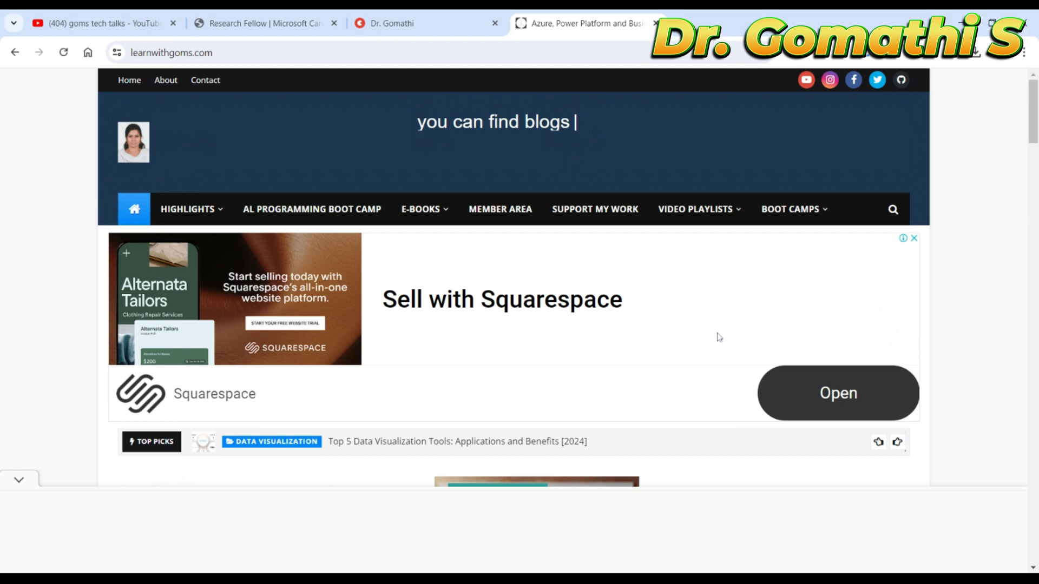
Step: Scroll through the blog's recent posts, then return to Dr. Gomathi's Topmate page
scroll(down, 3)
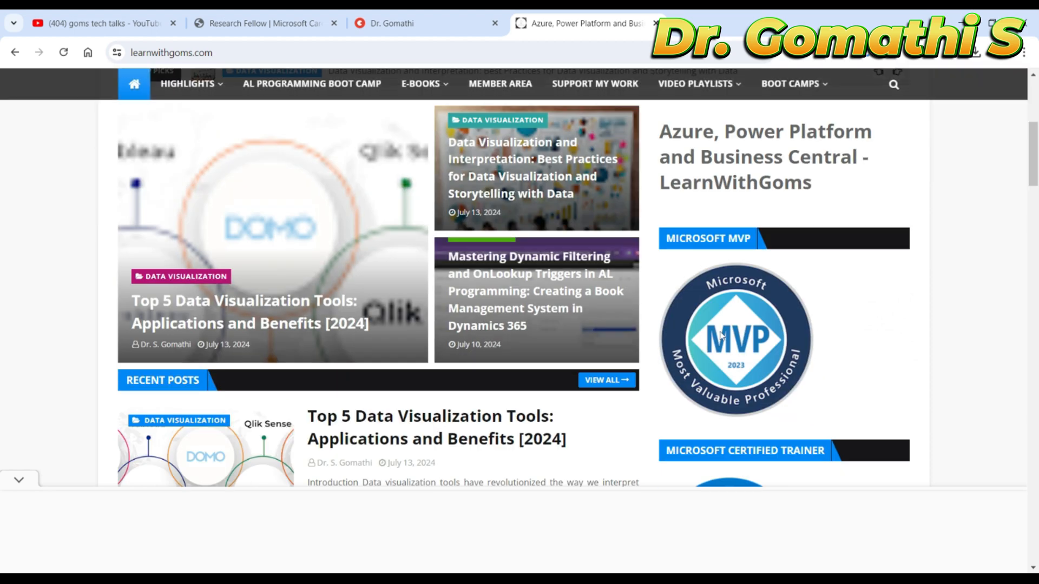
scroll(down, 3)
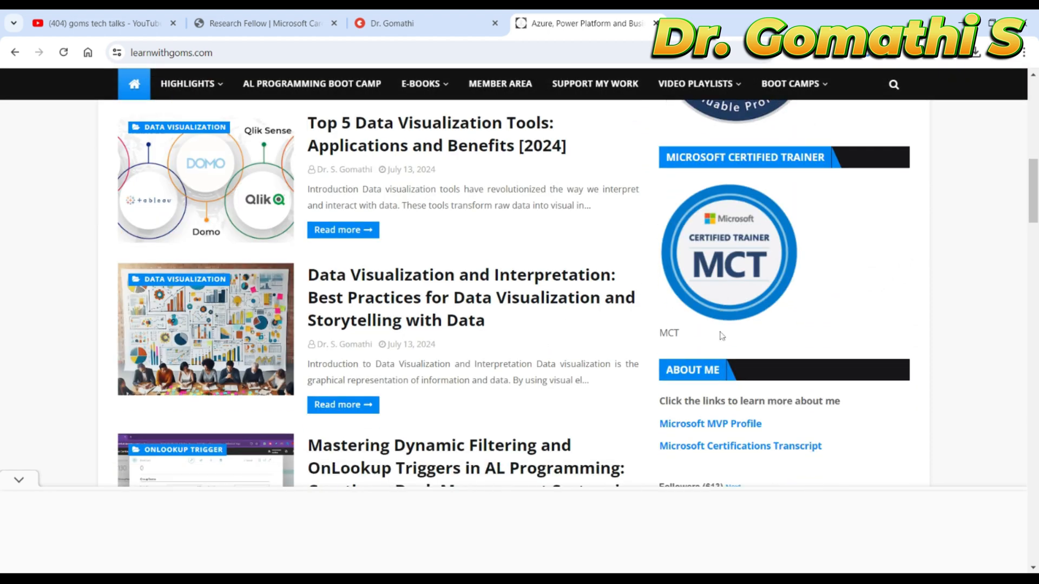
scroll(down, 3)
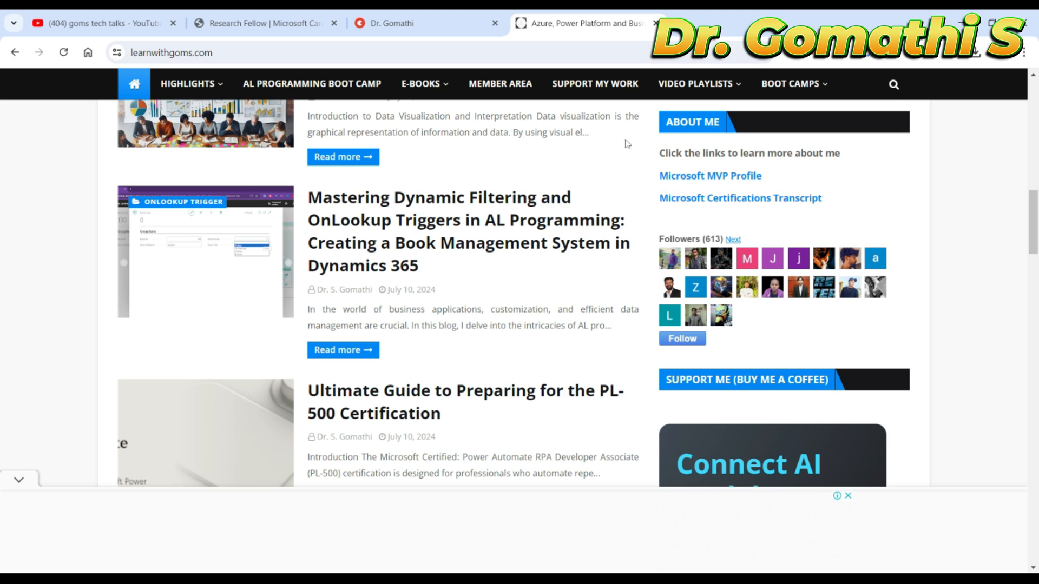
mouse_move(671, 381)
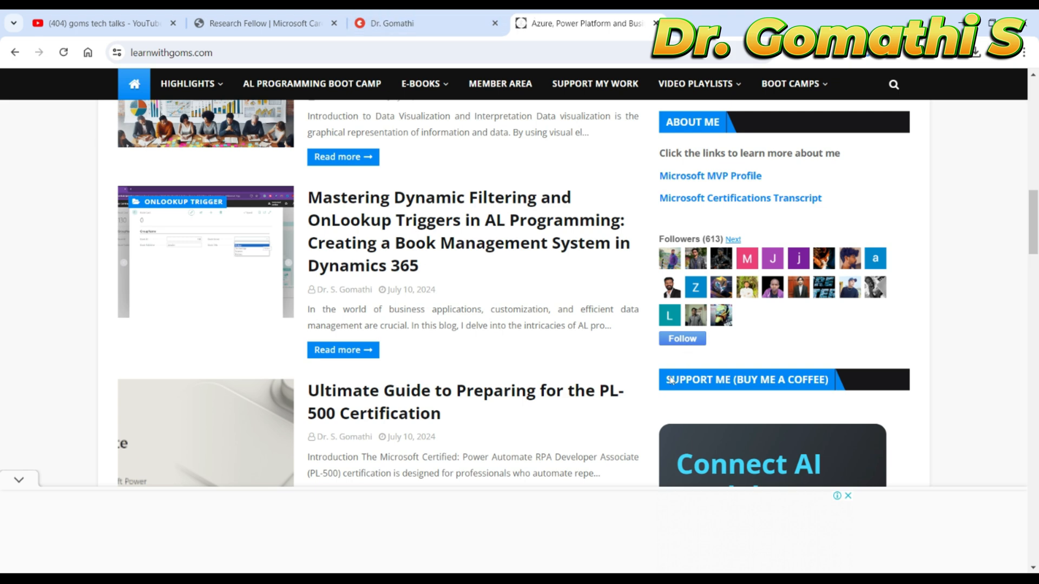
click(412, 23)
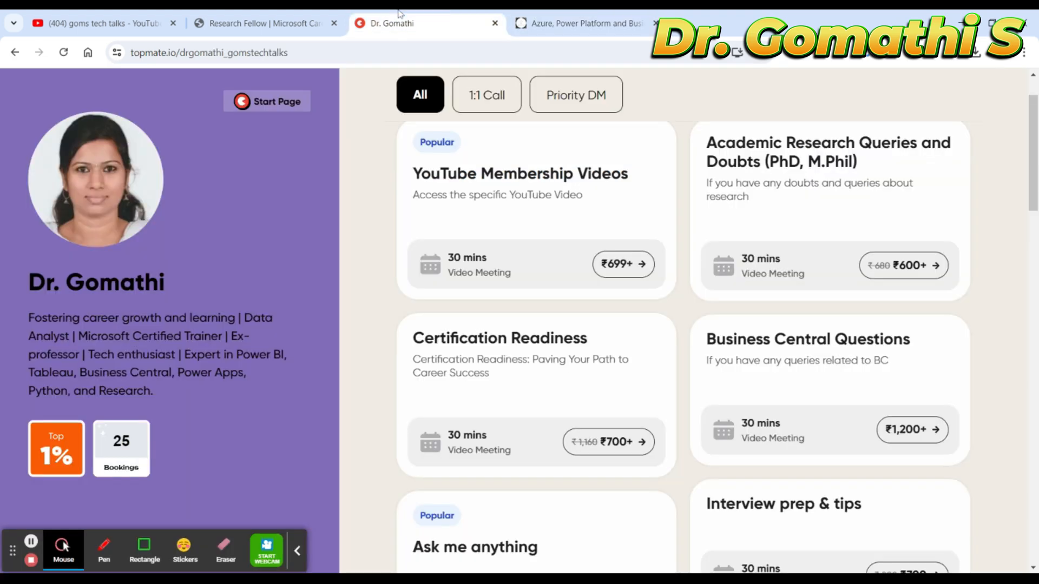
Step: Switch back to the Research Fellow | Microsoft Careers tab, showing benefits and the Apply step
click(262, 24)
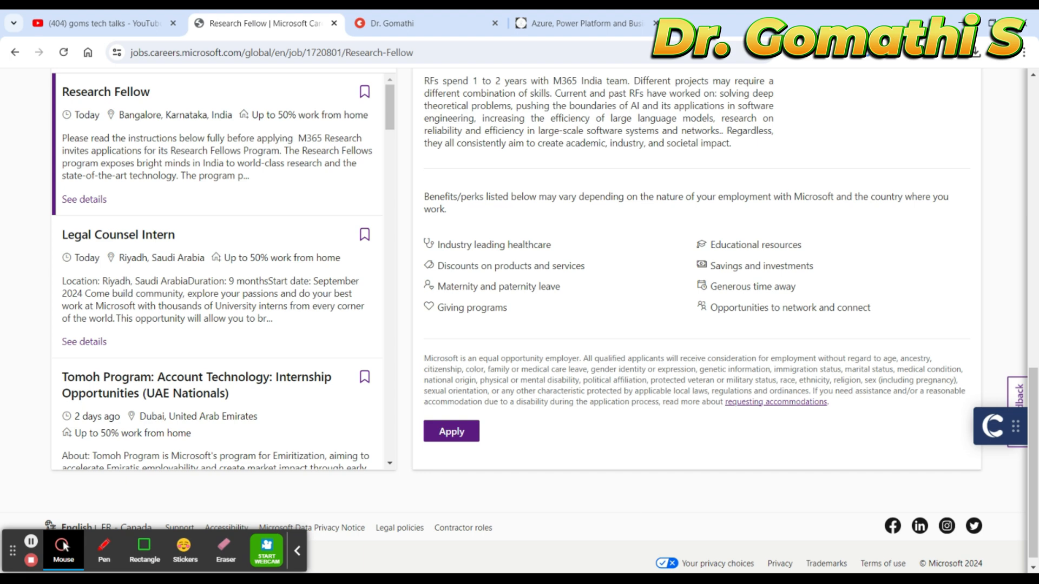
mouse_move(497, 564)
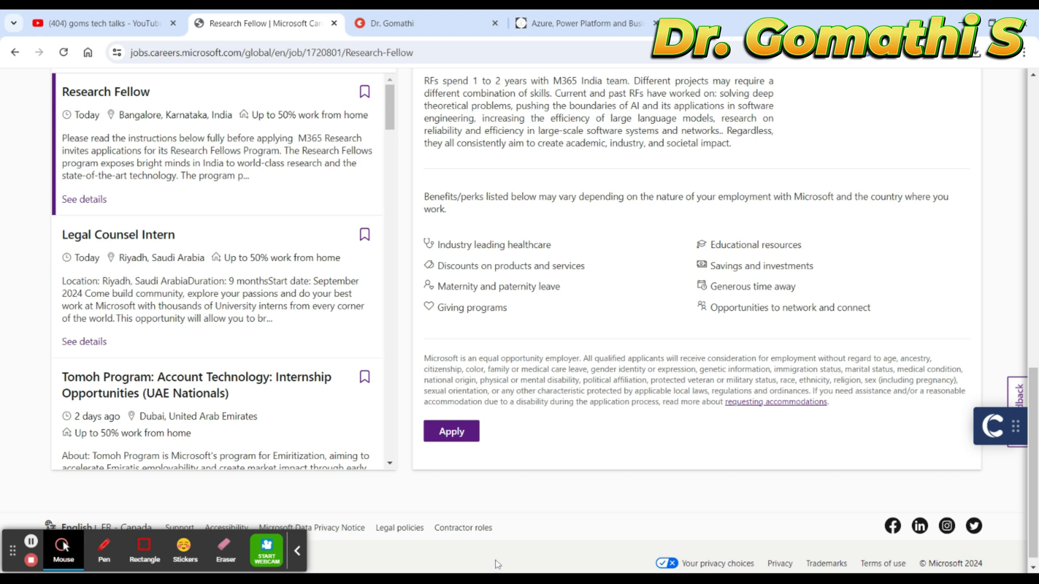